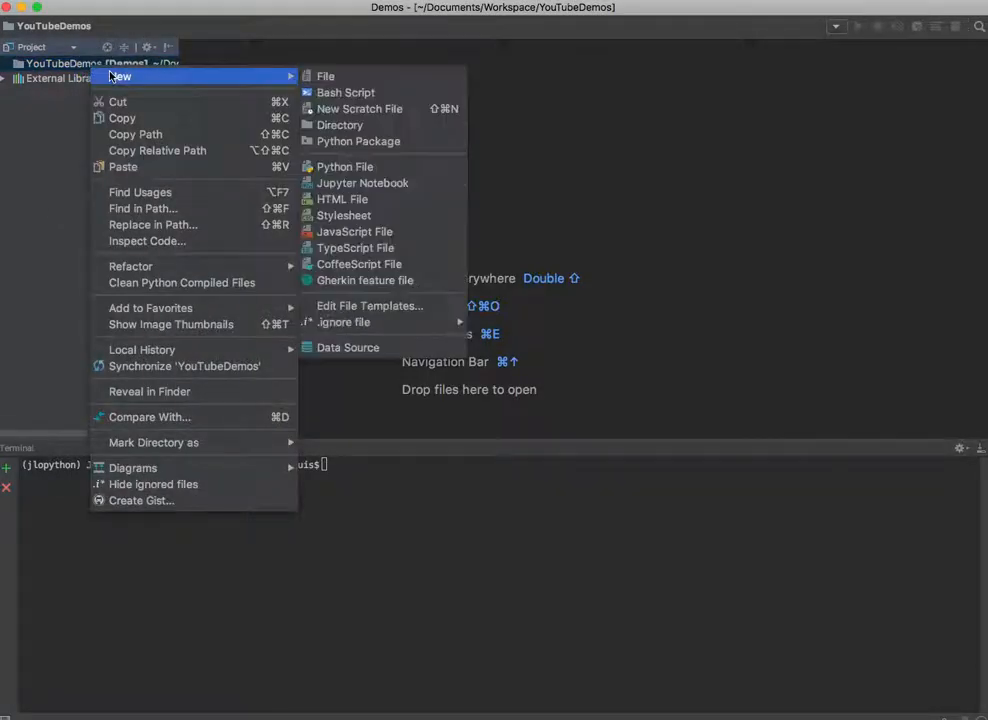
Create a new Python file named my_logger.py in the YouTubeDemos project.
left_click(344, 166)
type("my_")
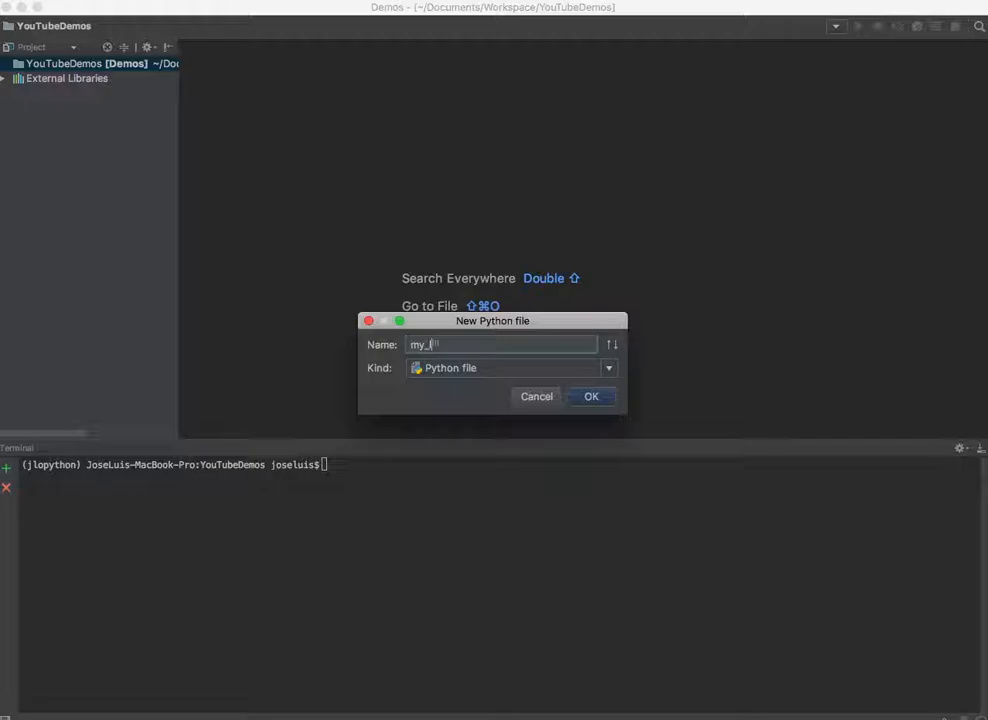
left_click(590, 396)
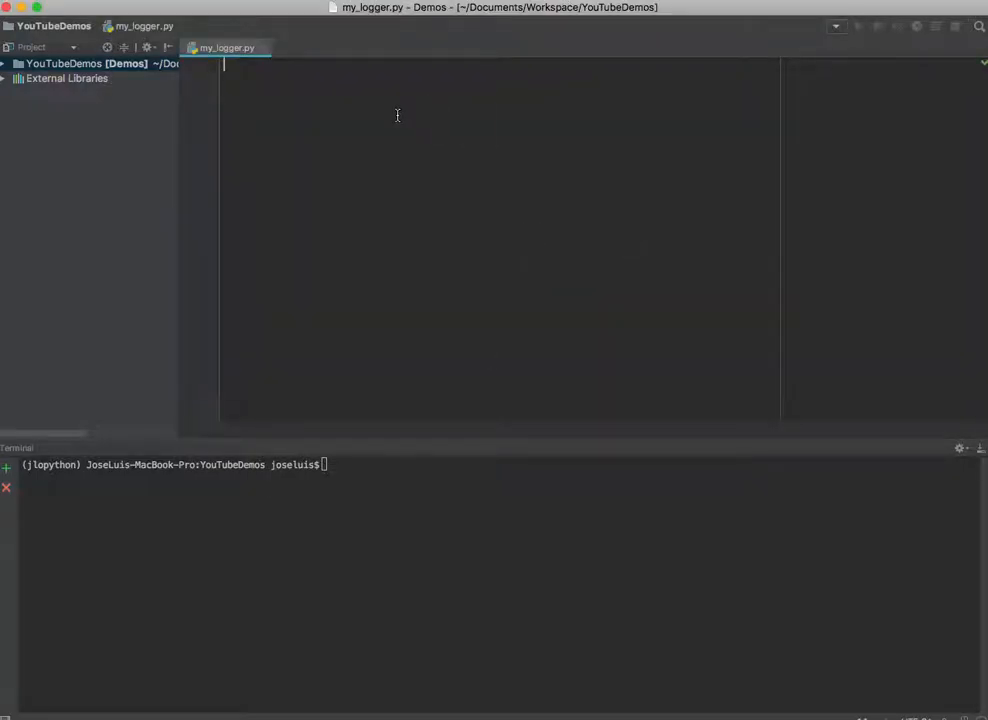
Import logging and add a comment outlining the log format: date, time, thread number, file name, level, message.
type("import i")
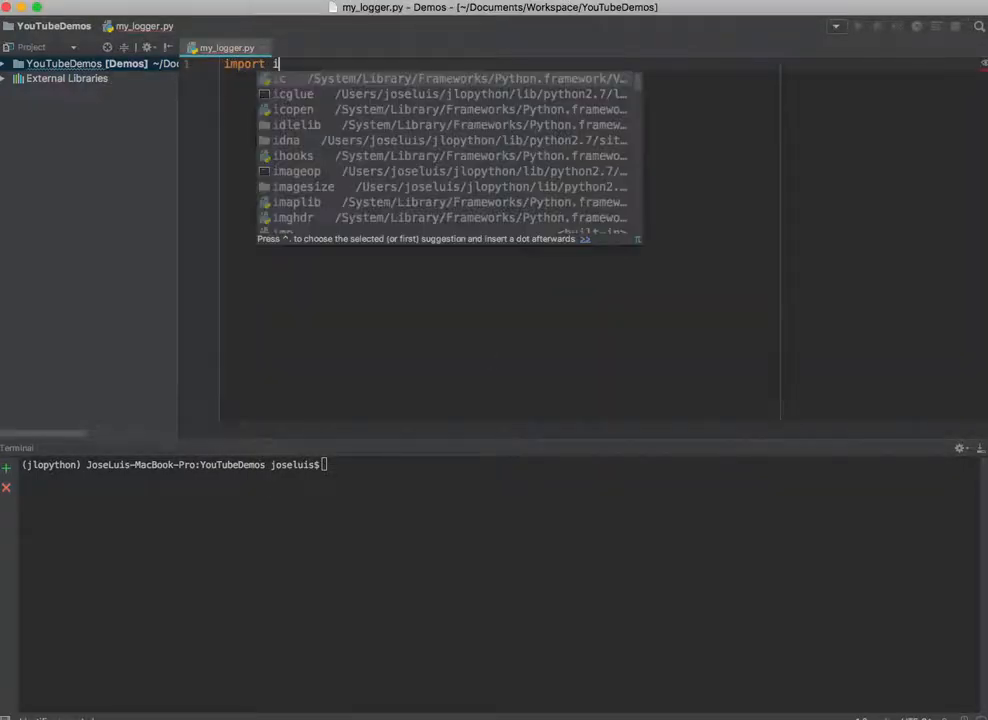
type("logging")
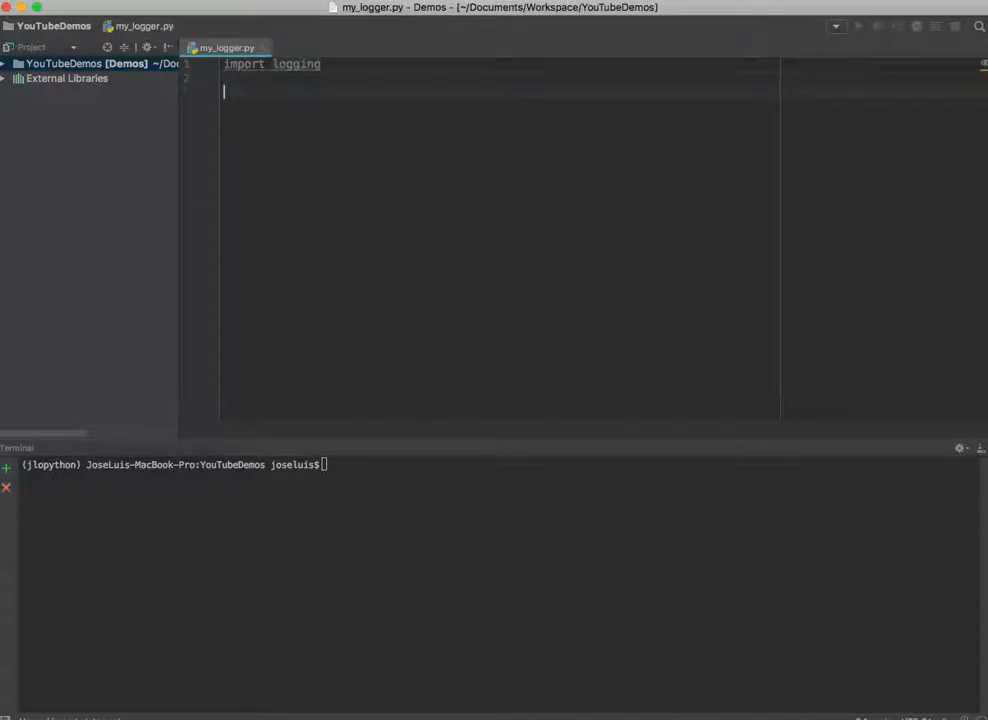
type("#<M/D/Y> <H:M:S AM/PM> <Thread number> <file name> <logging level> <message>")
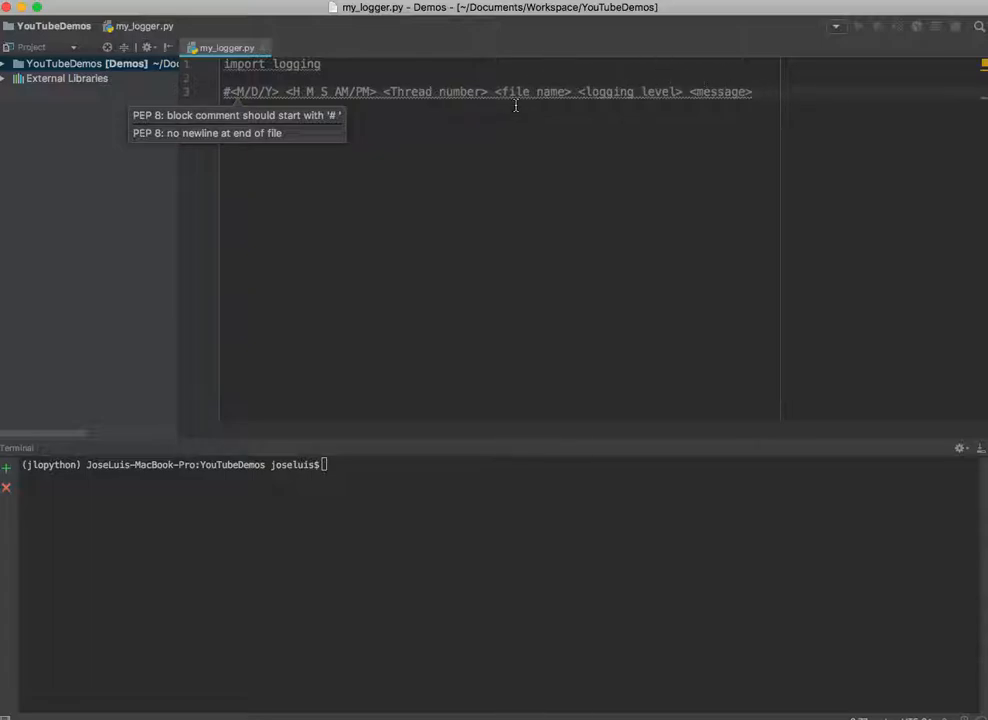
double_click(460, 92)
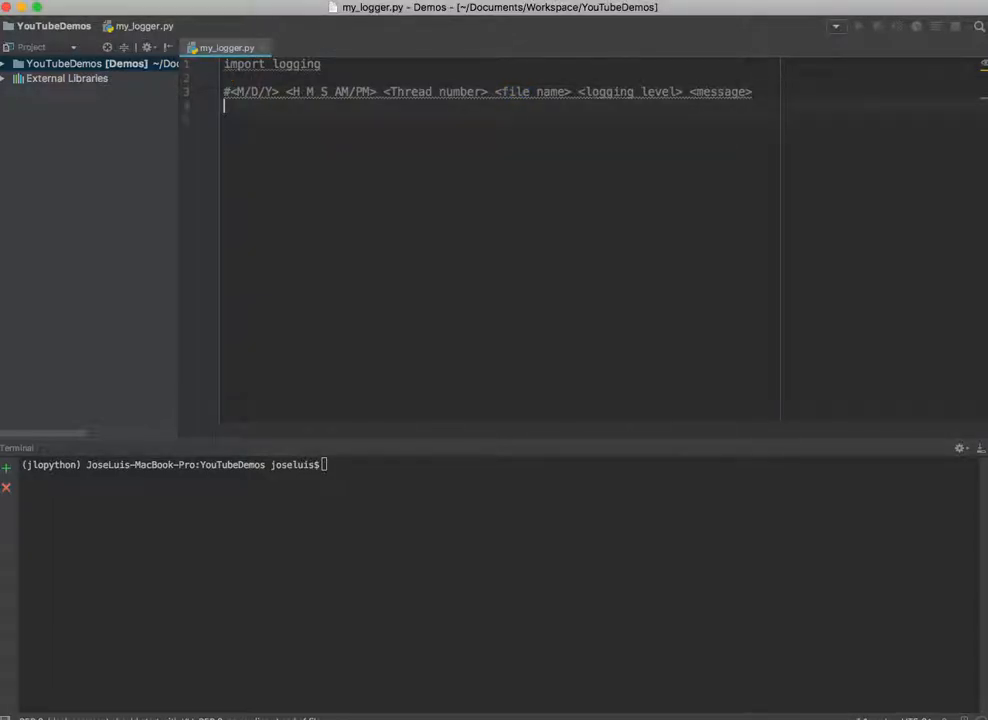
Start a logging.basicConfig call with level=logging.INFO and a trailing comma.
type("logging")
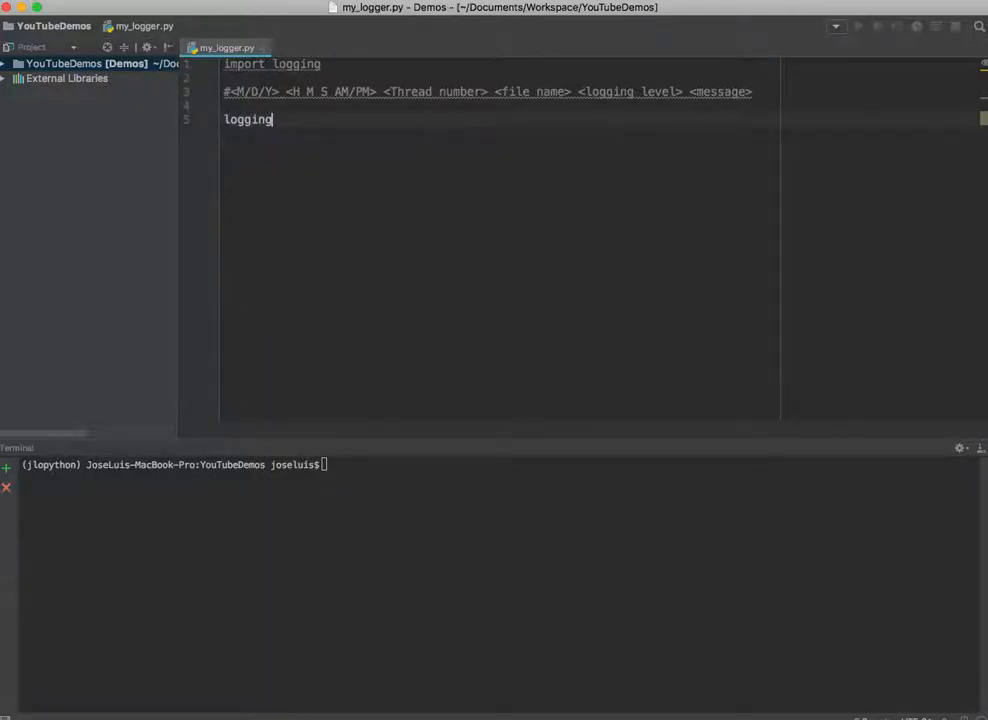
type(".basicConfig()")
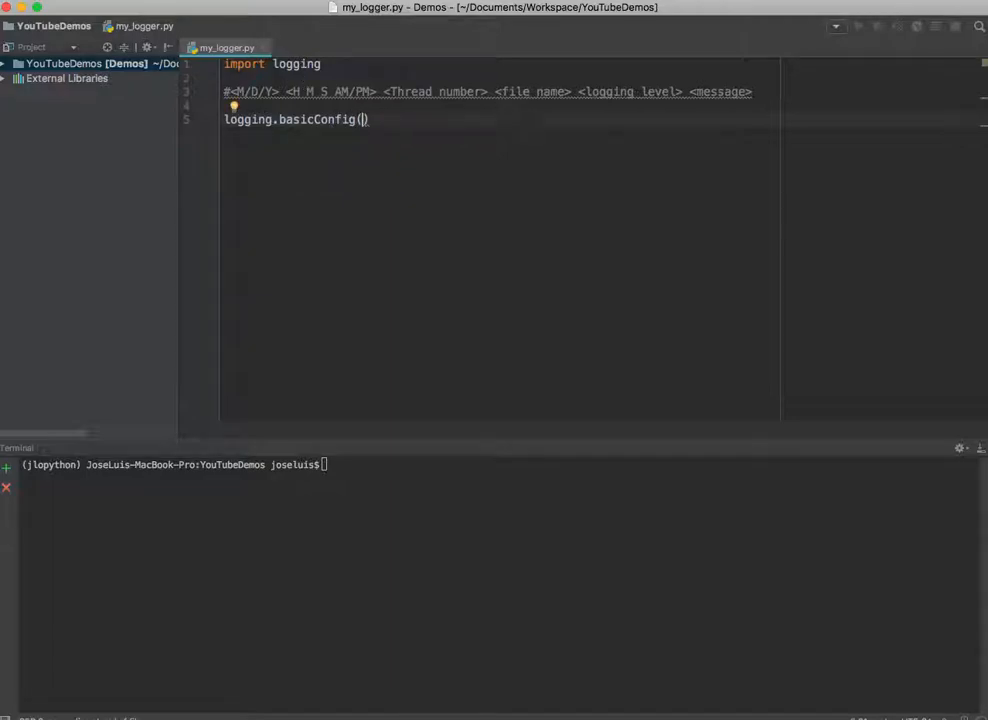
type("level")
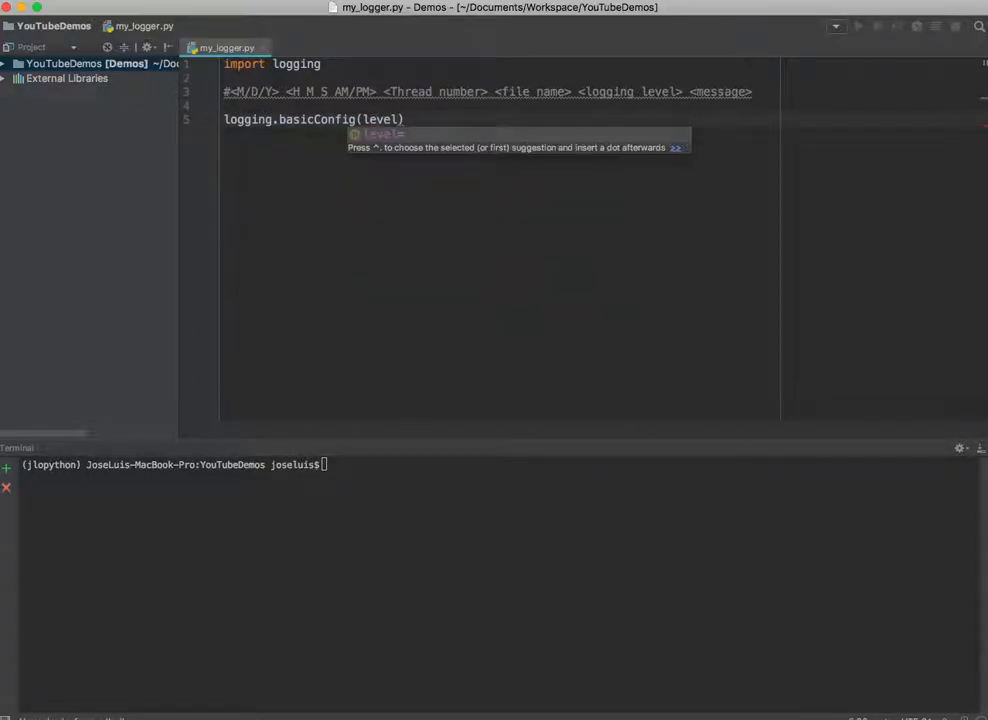
type("=logging")
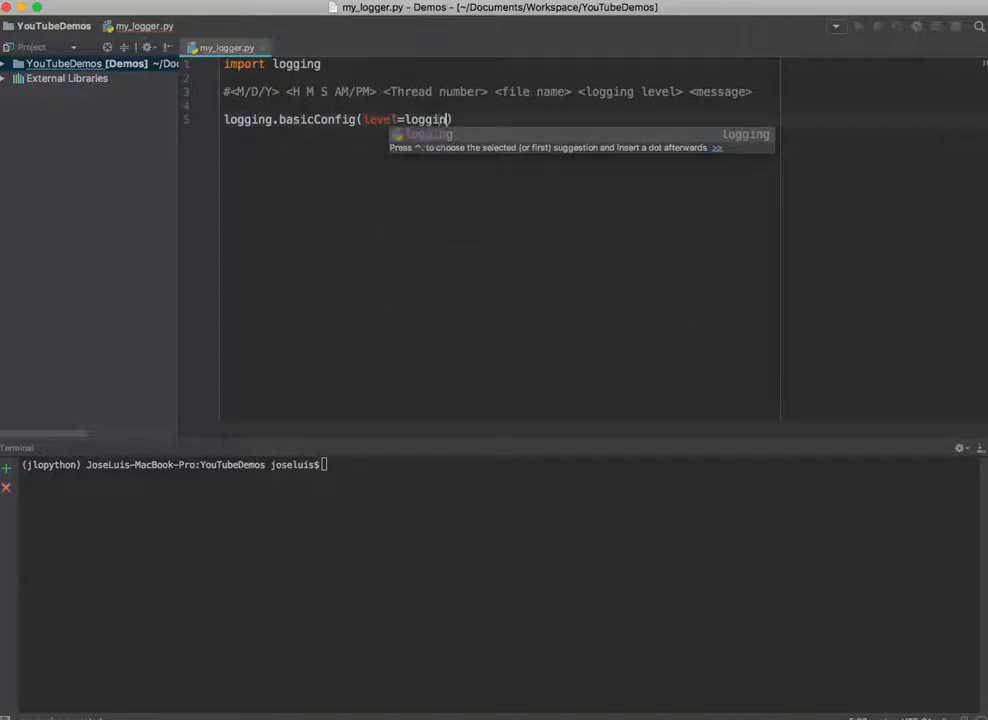
type(".INFO")
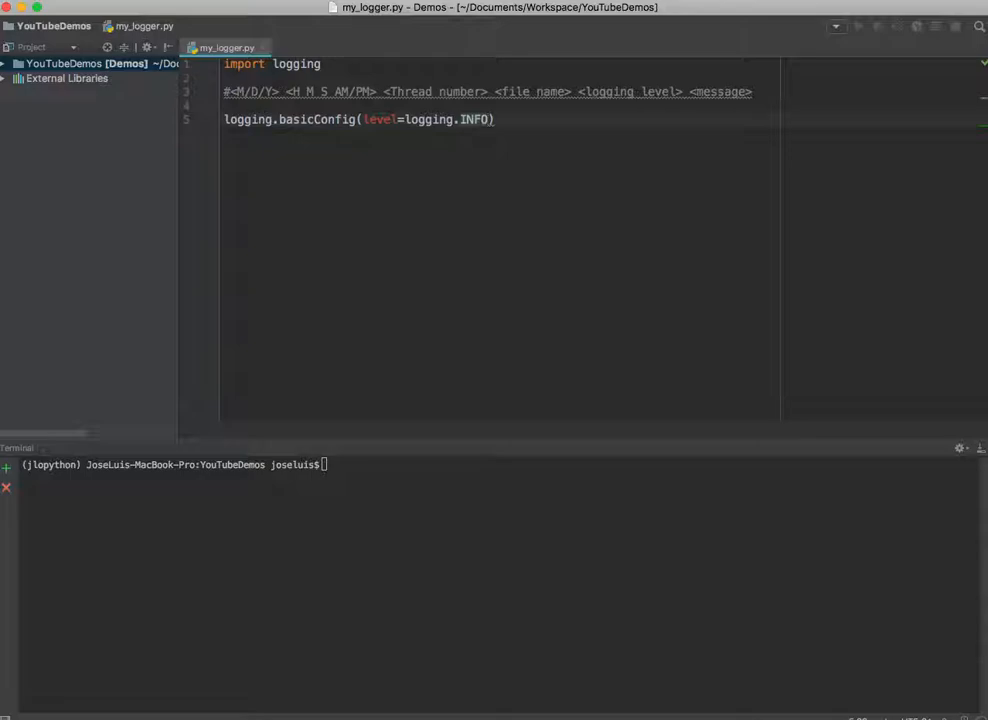
type(",")
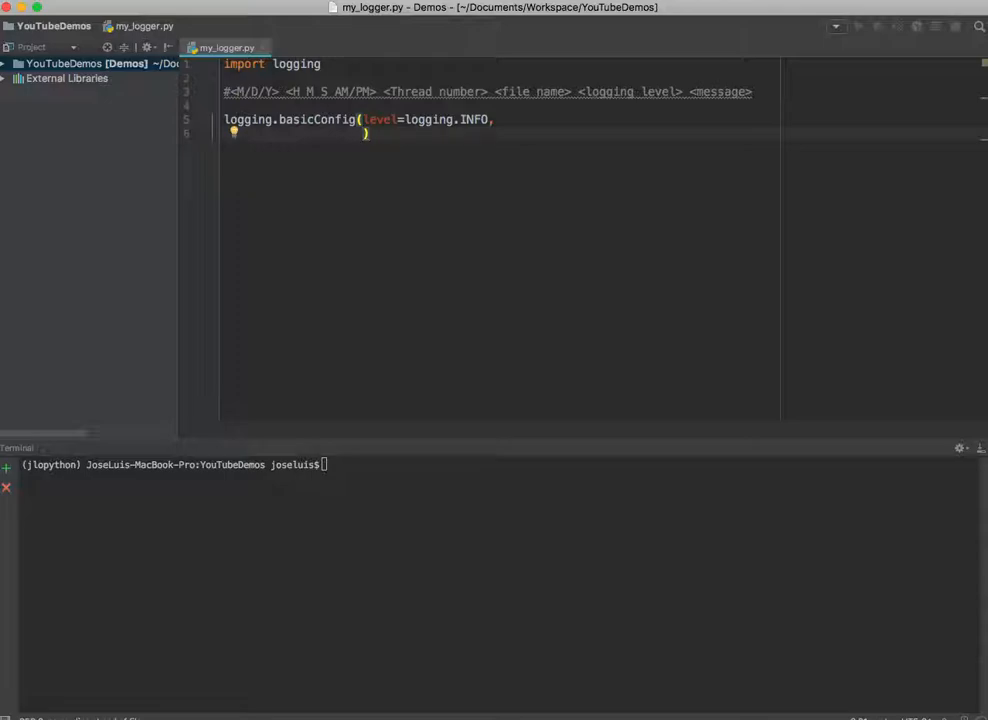
Add format='%(asctime)s %(process)d %(filename)s' as the first line of the format string.
type("format='%(asctime")
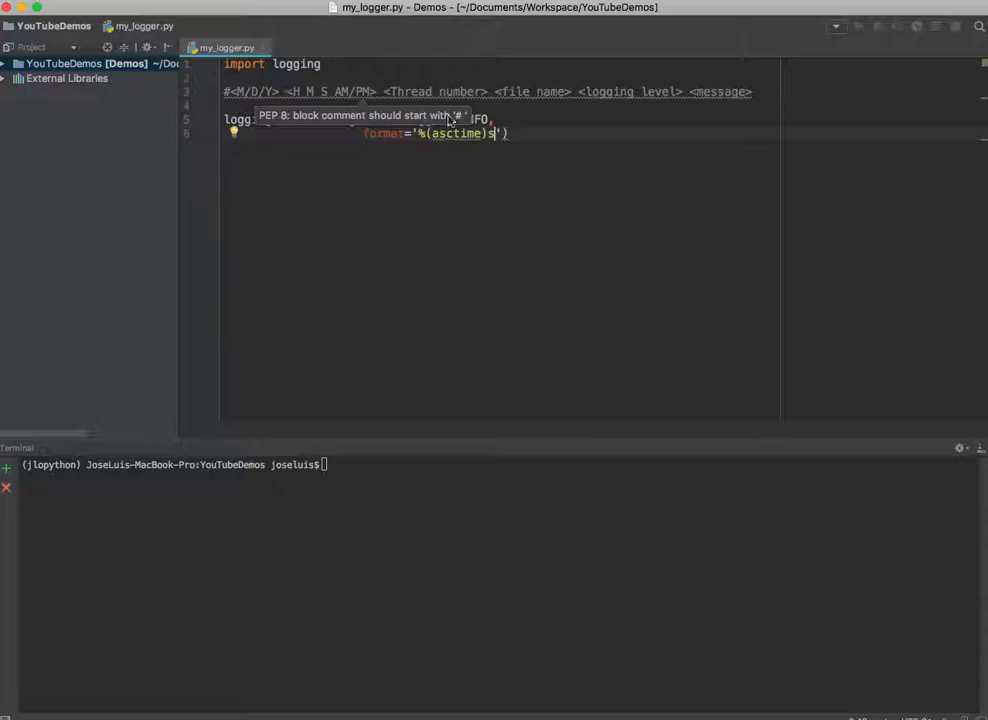
mouse_move(452, 132)
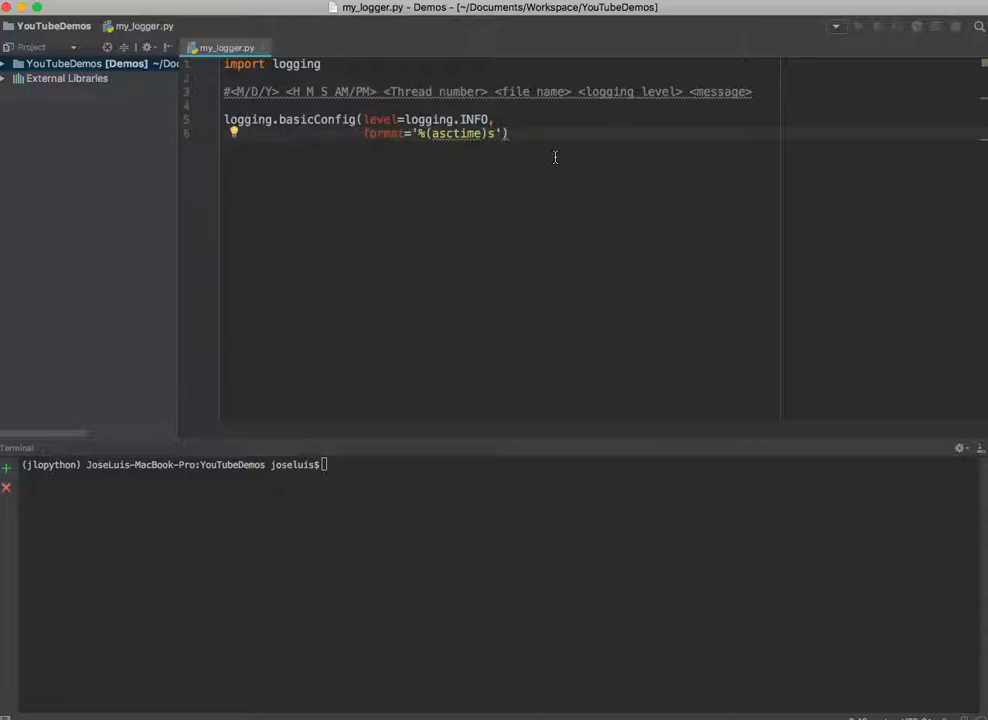
type("%(prop)")
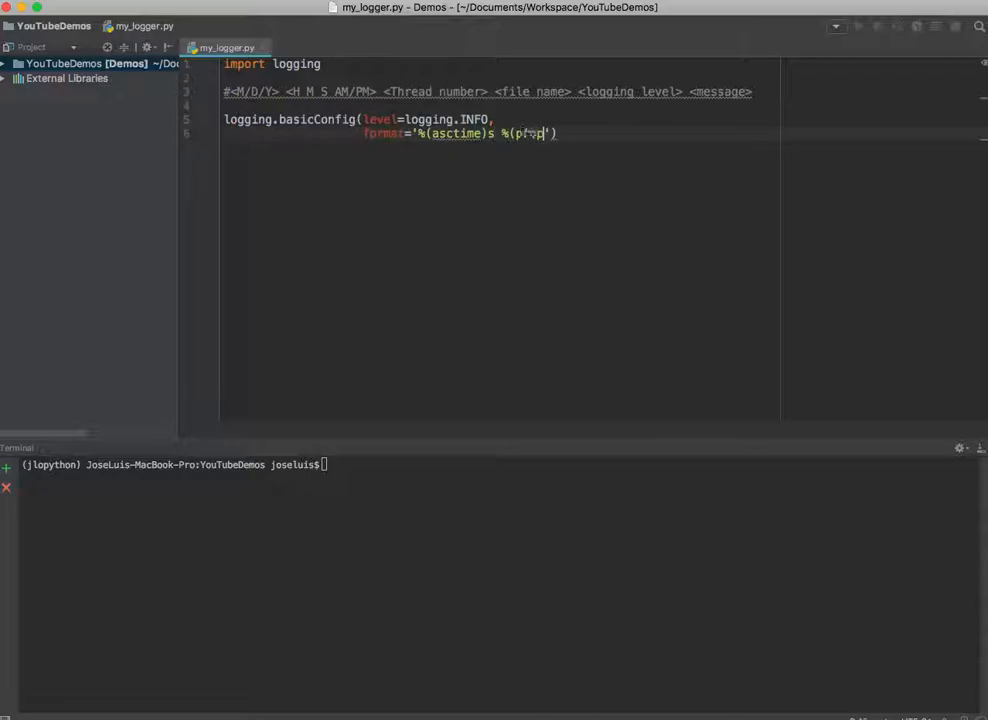
type("process)d")
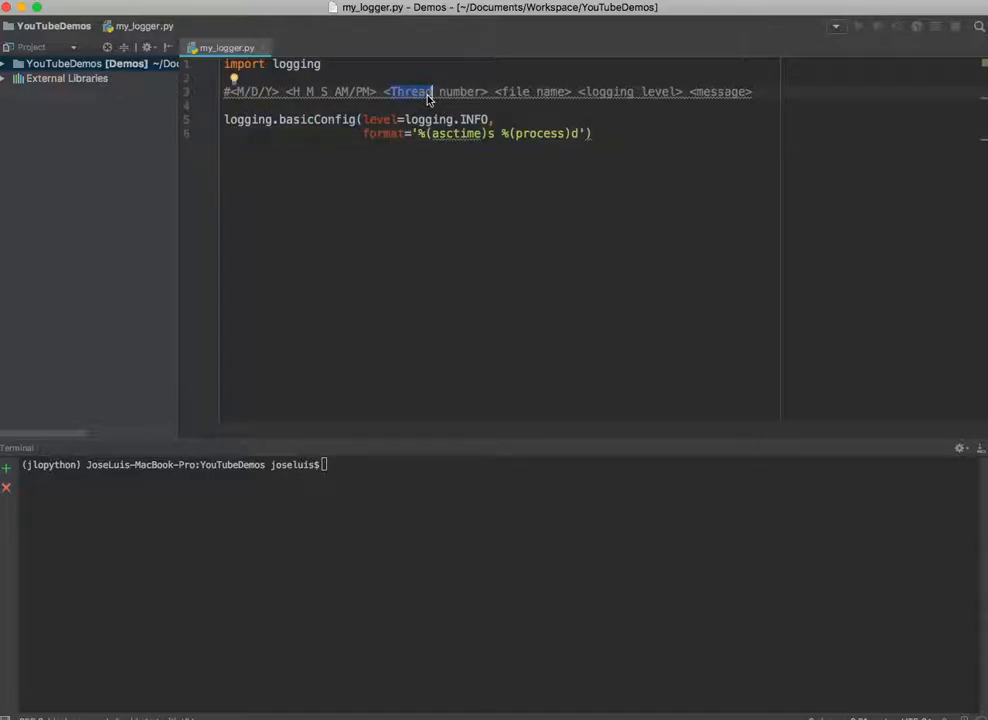
mouse_move(662, 40)
type(" %(fi")
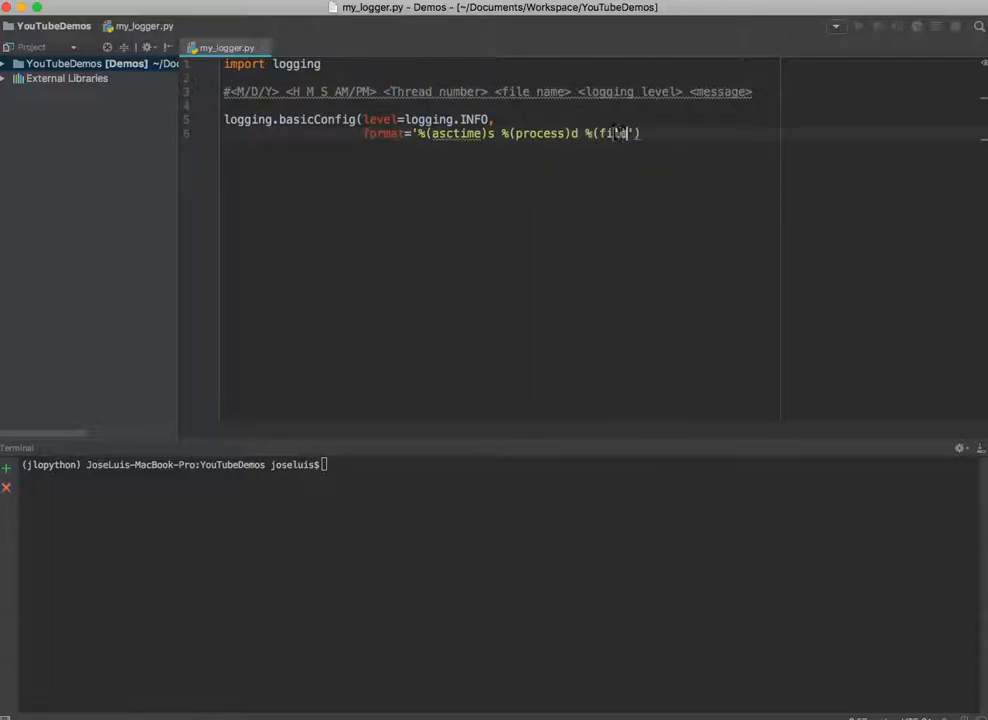
type("lename)s")
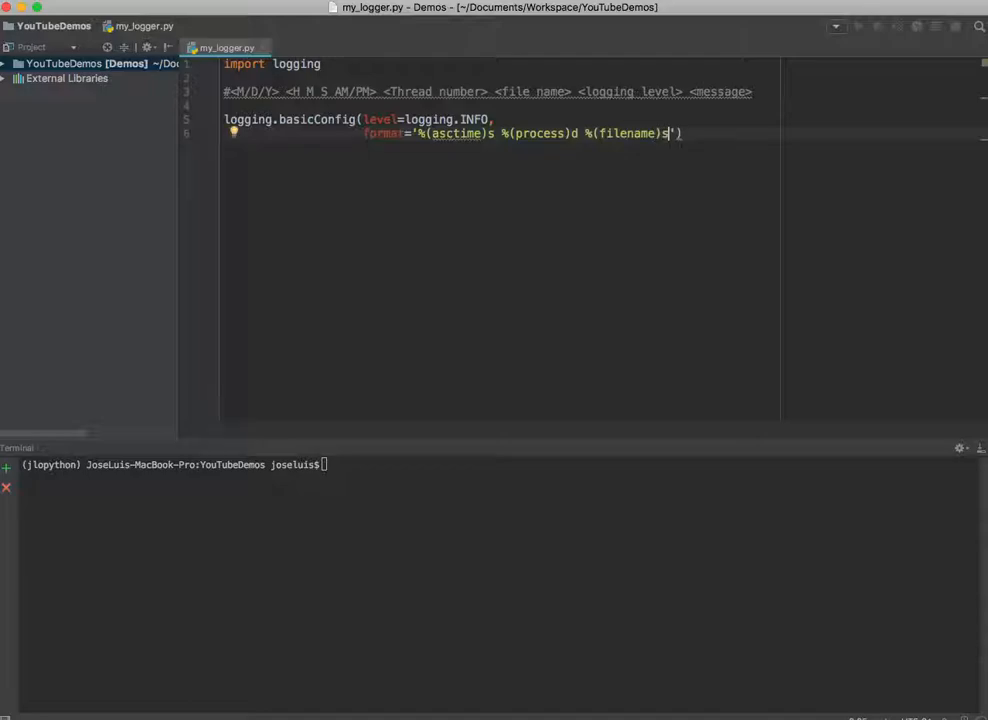
key("enter")
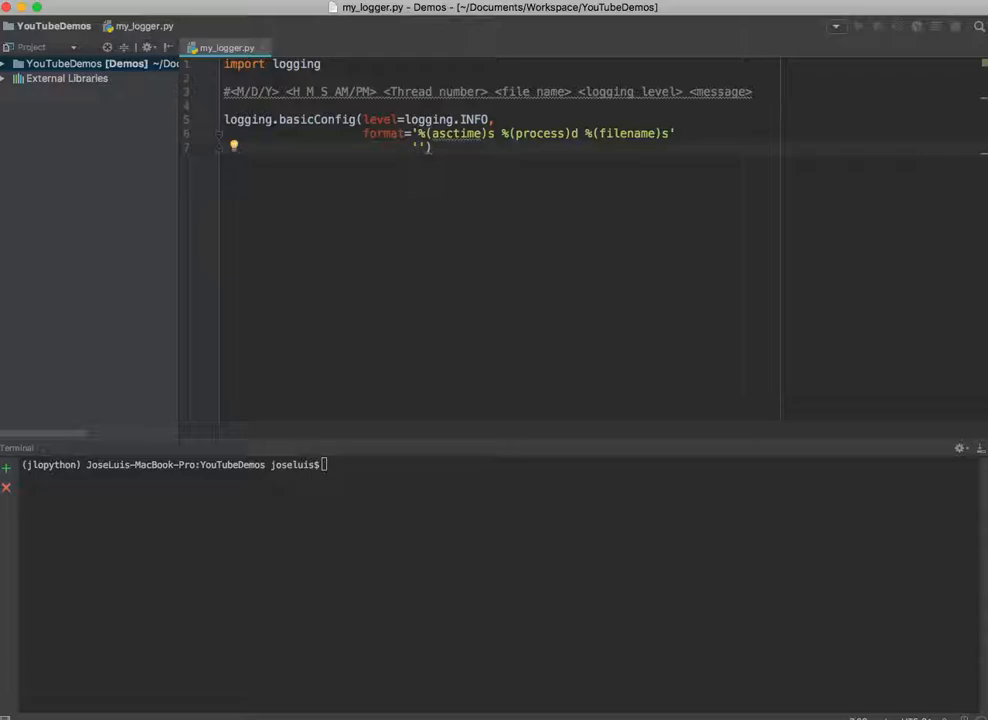
Continue the format string with '%(levelname)s %(message)s' and a trailing comma.
type("%(lev")
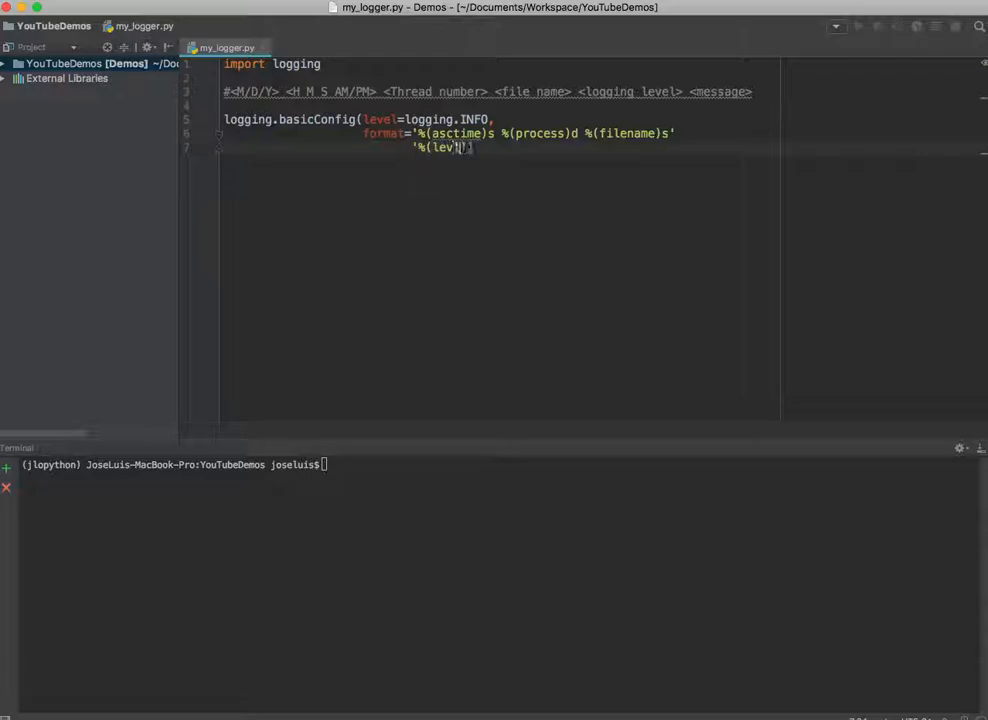
type("name")
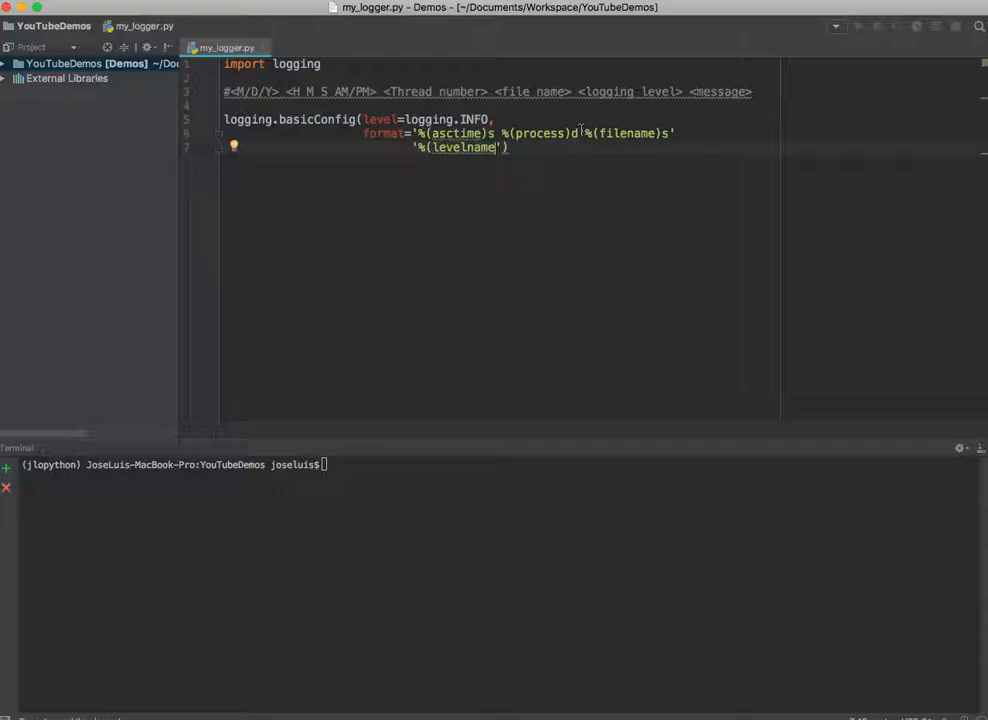
type("s %")
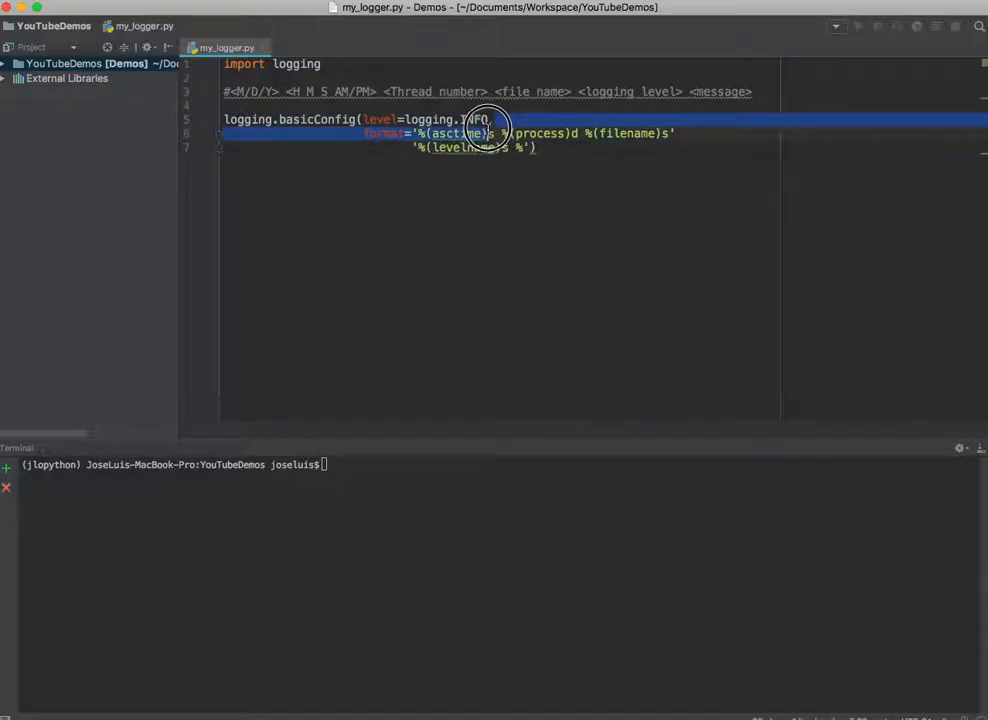
left_click(528, 148)
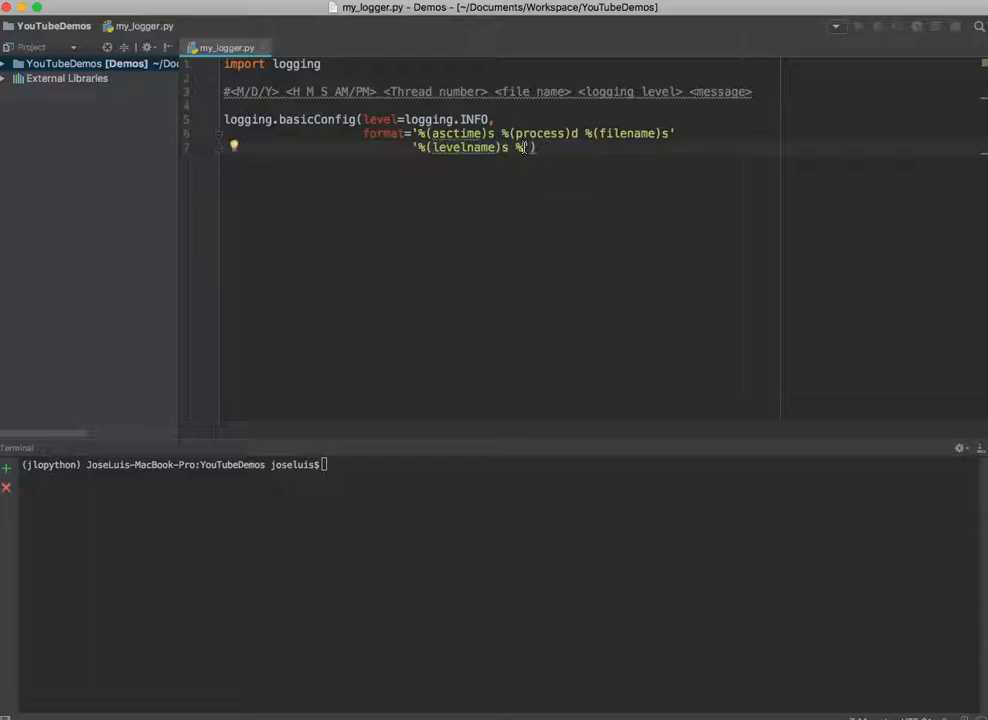
type("message)s")
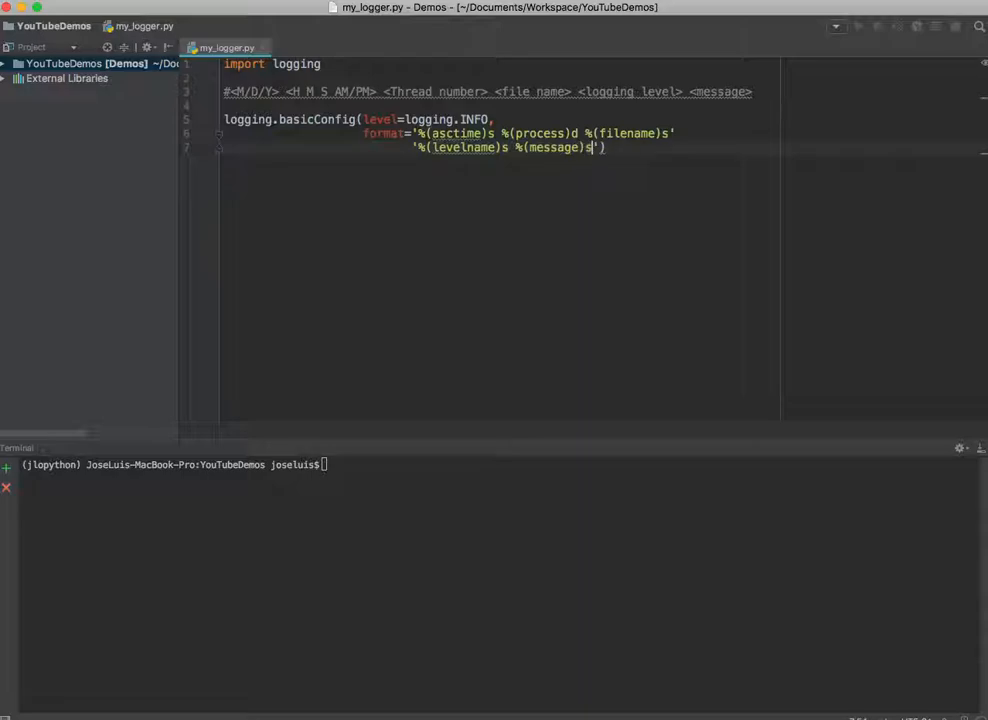
type(",")
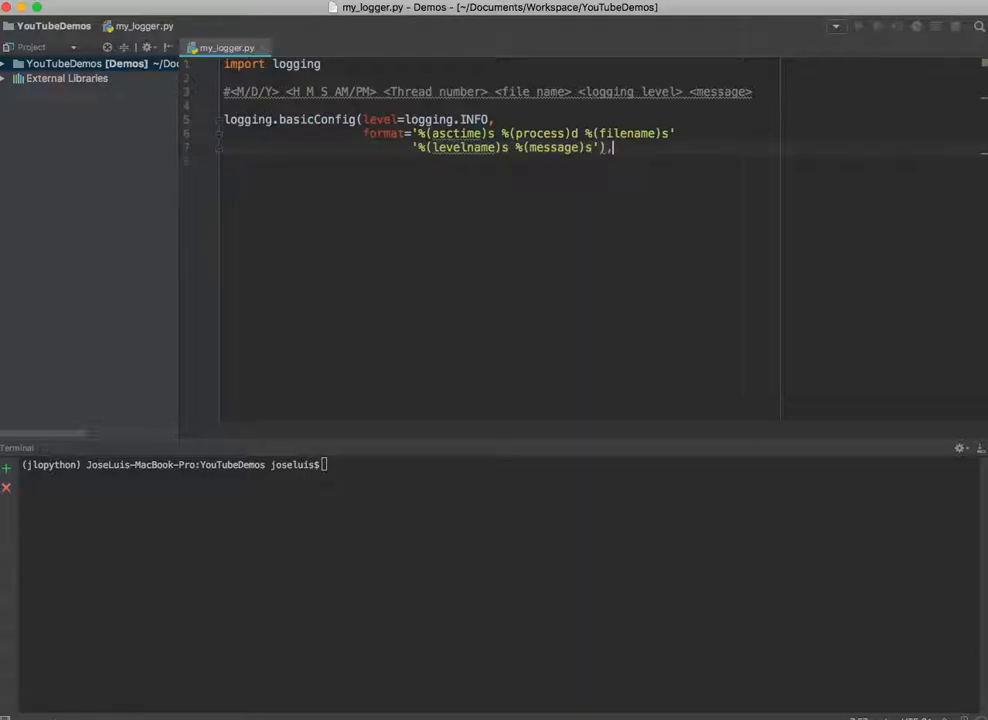
double_click(456, 132)
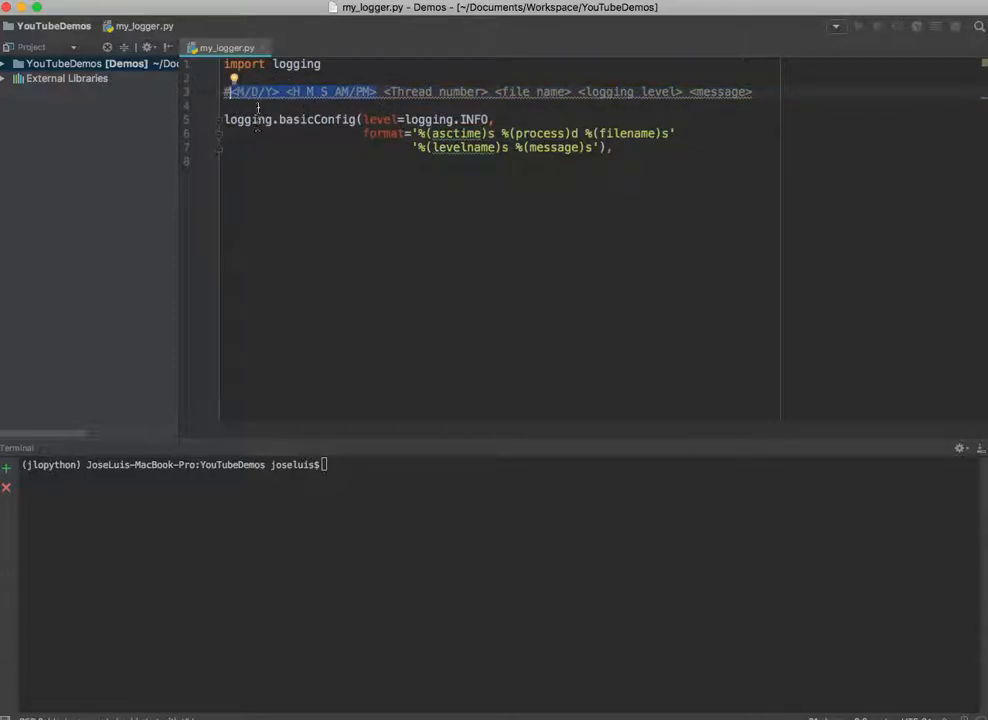
mouse_move(264, 94)
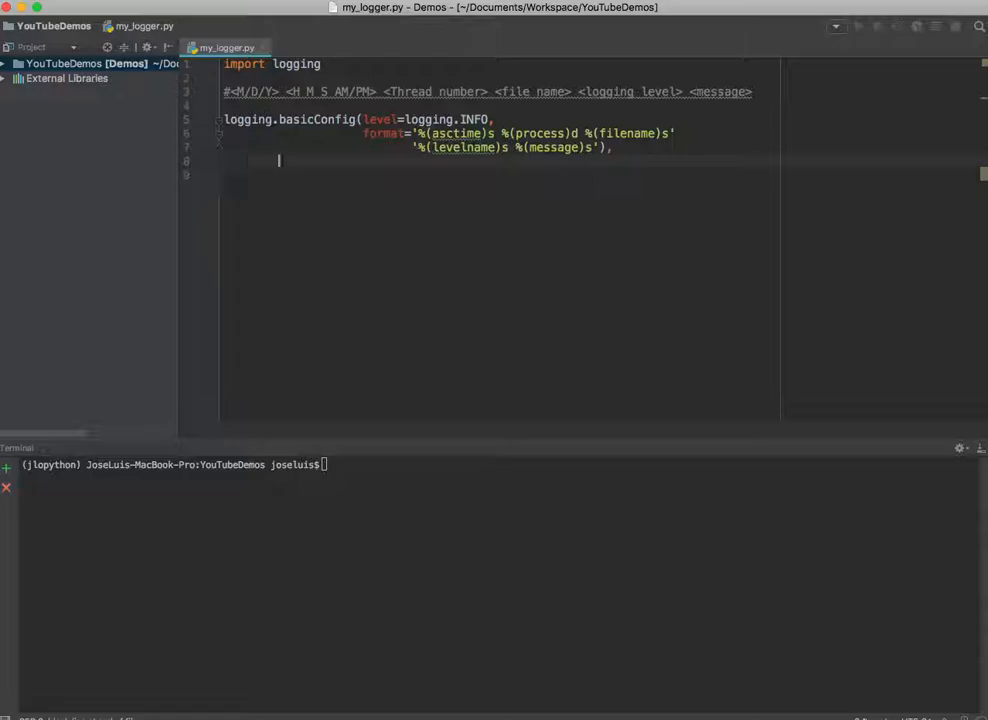
Add a datefmt argument starting with the '%m/%d/%Y' date portion.
type("dat")
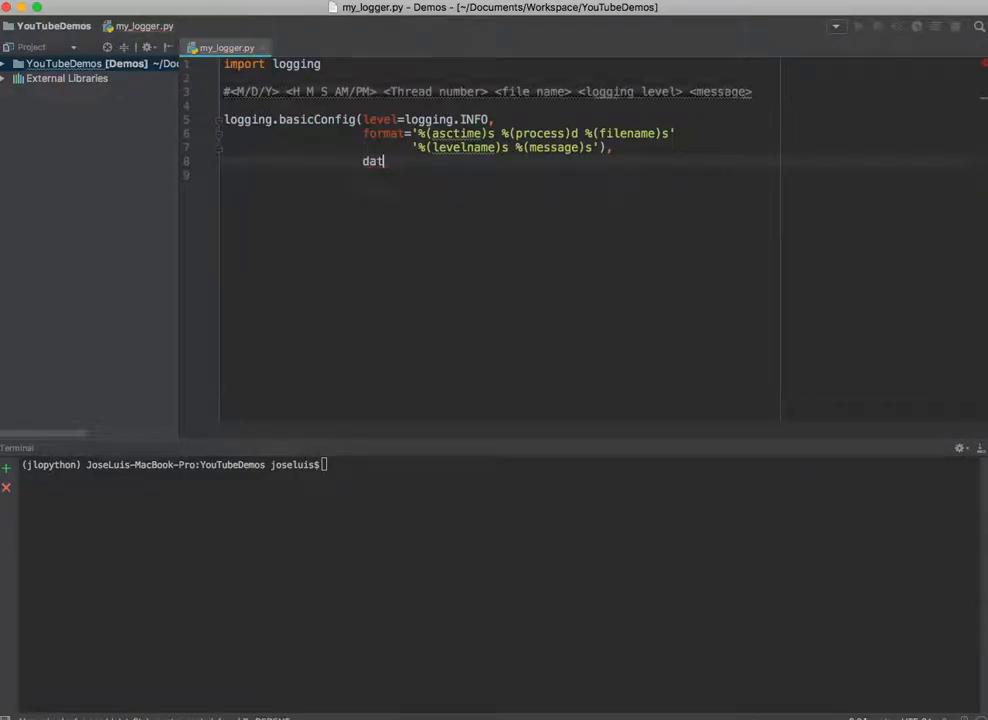
key("Backspace")
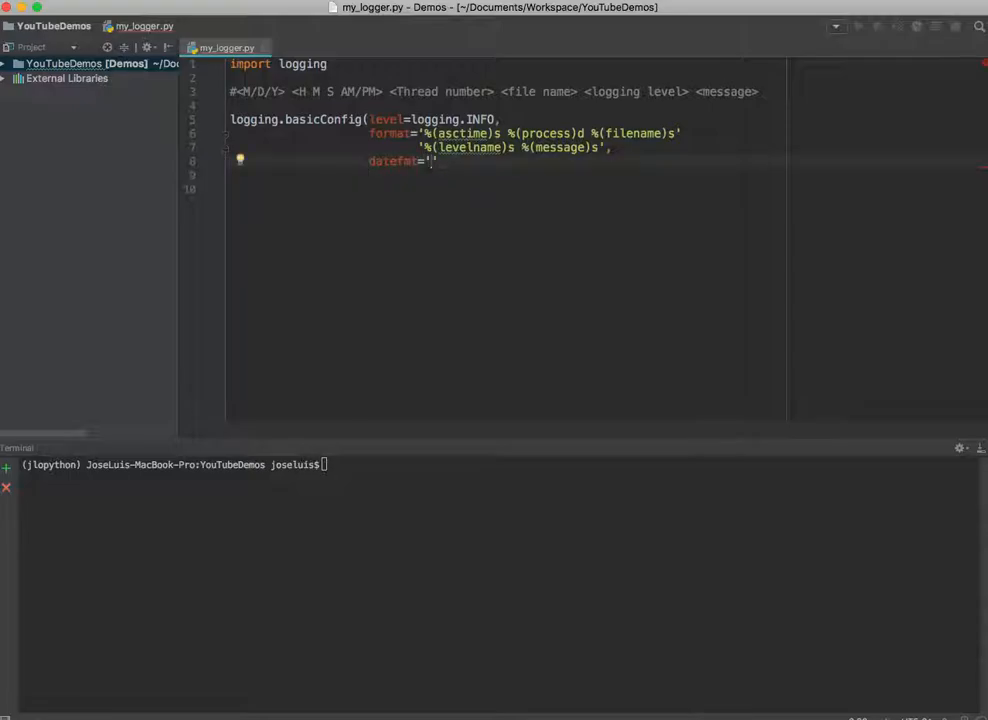
type("%m")
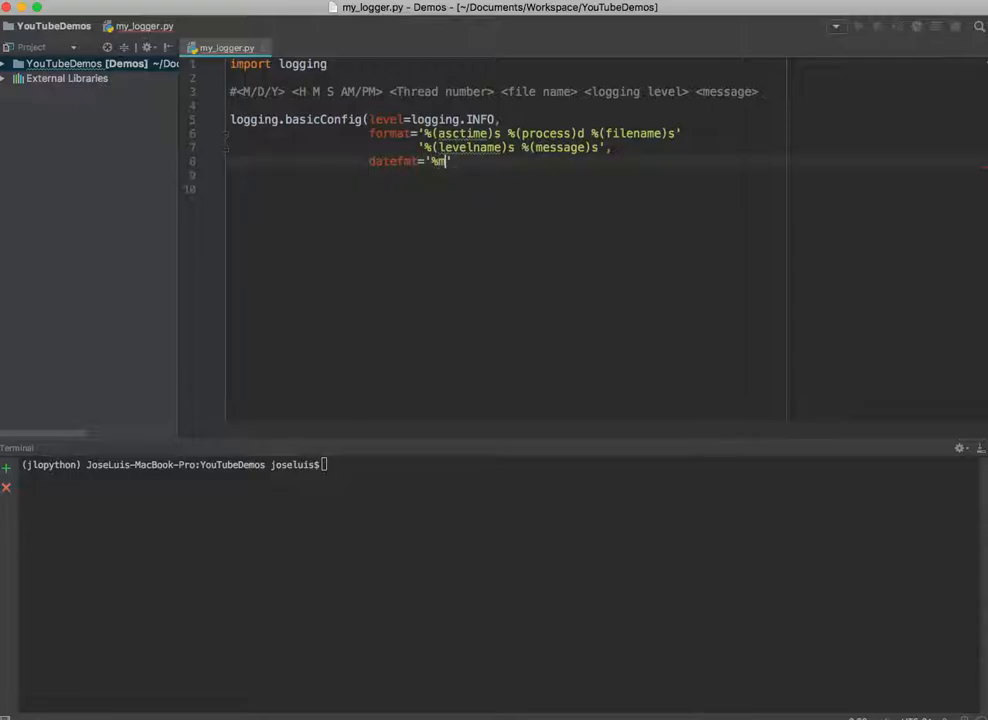
type("/%d")
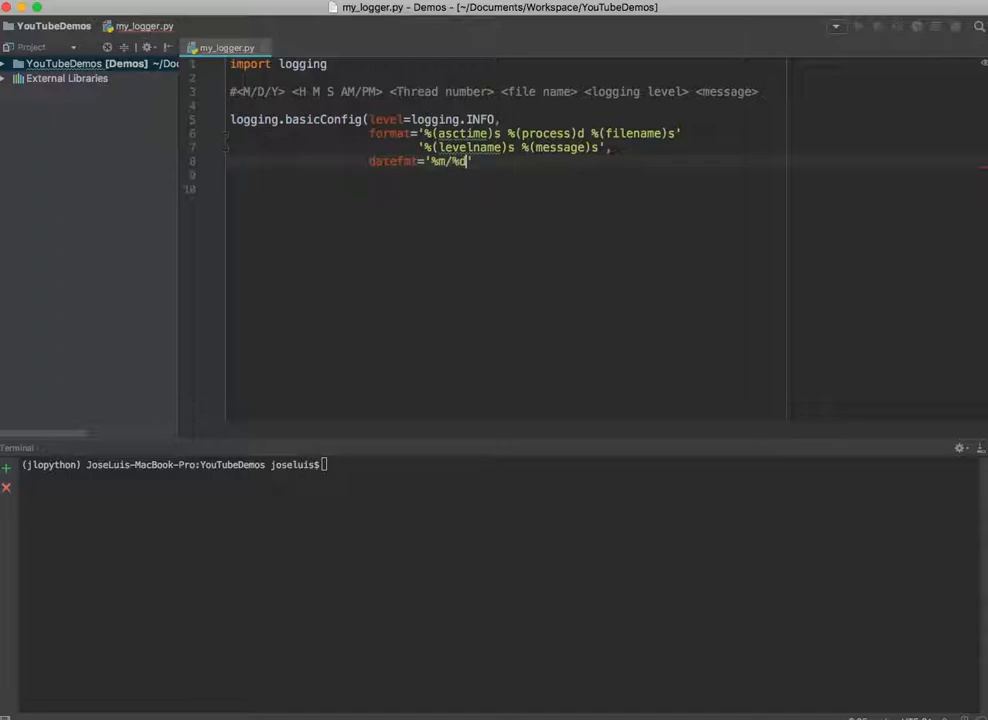
type("/")
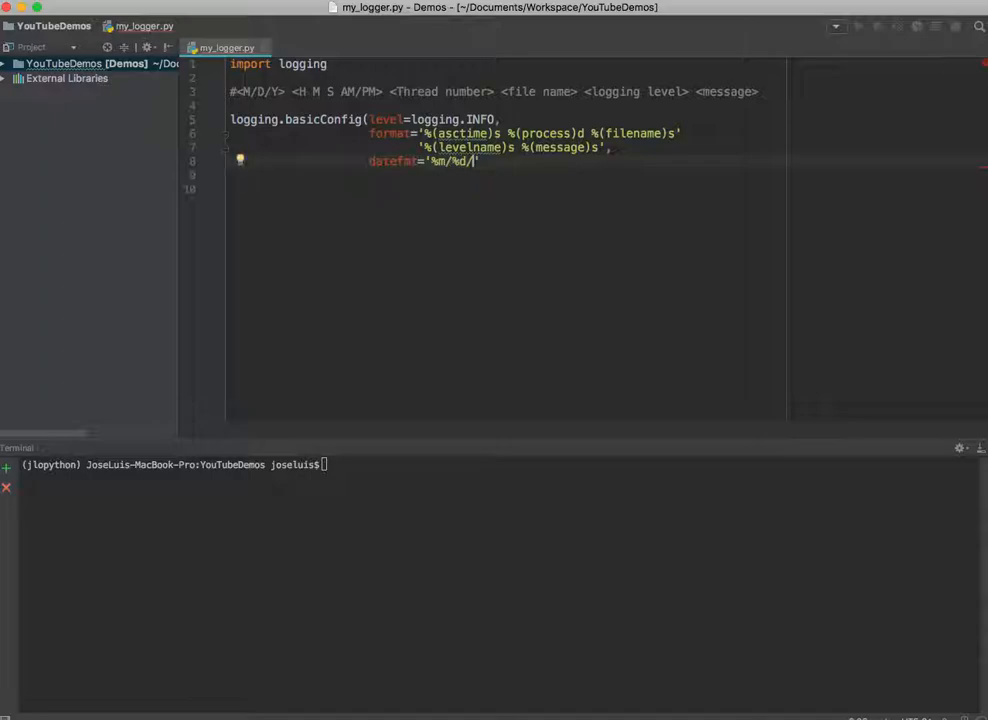
type("%Y")
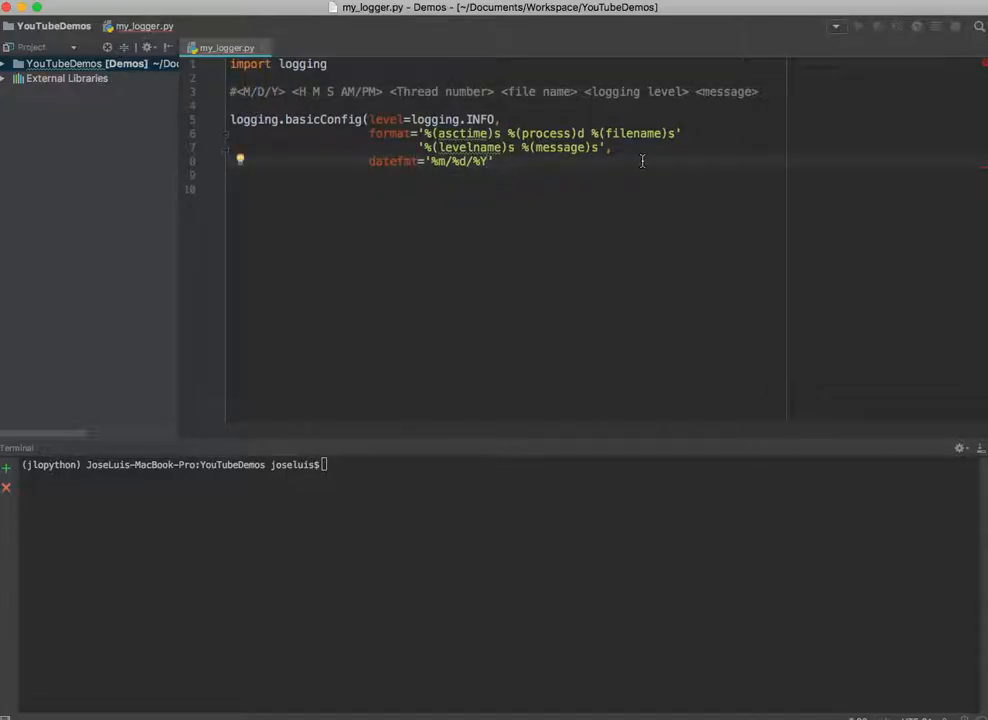
Complete datefmt with the '%I:%M:%S %p' 12-hour time and a trailing comma.
type("%I")
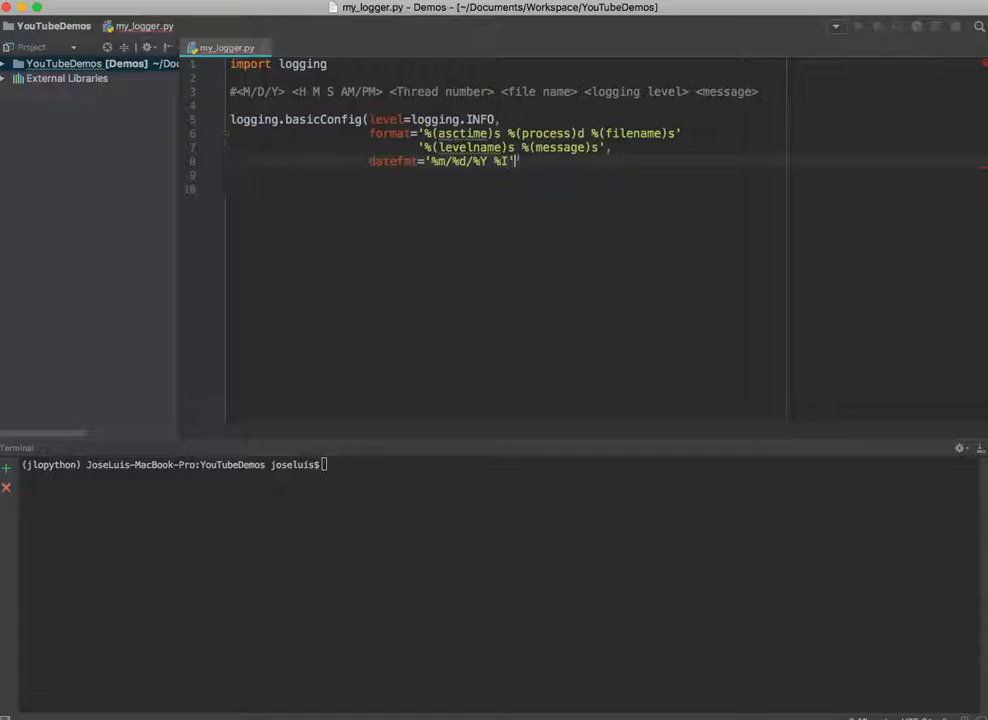
type(":")
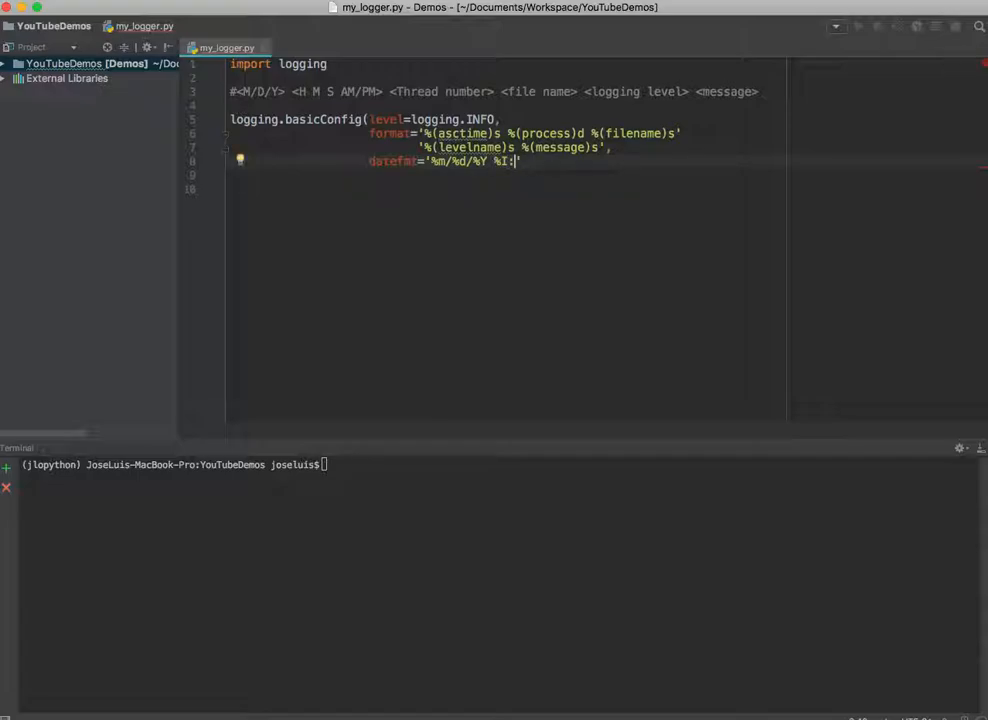
type("%")
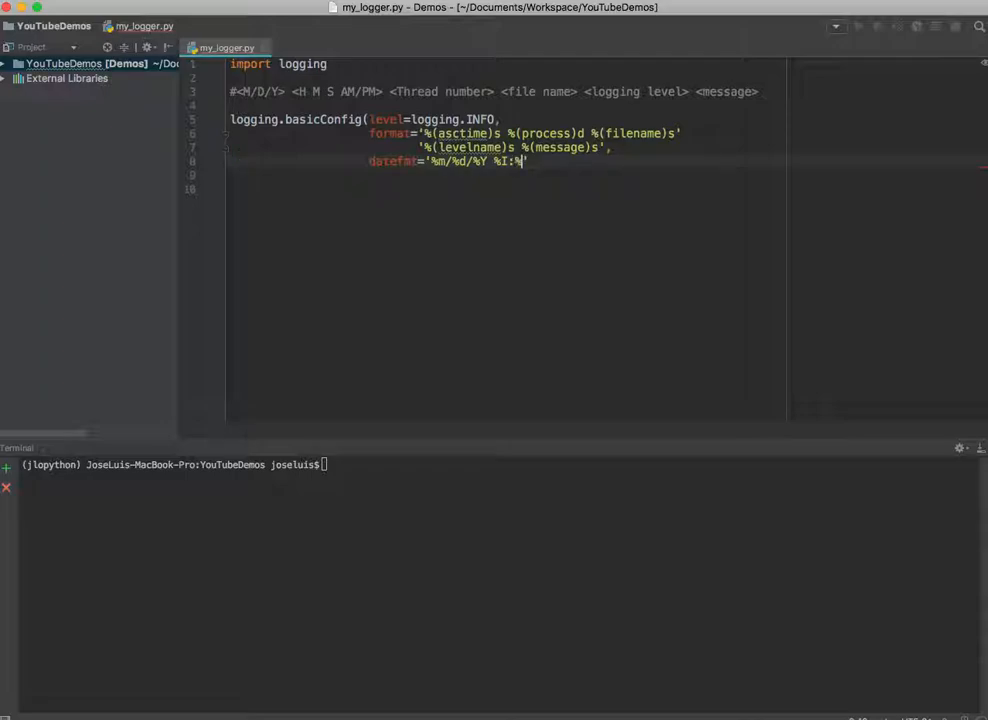
type("M")
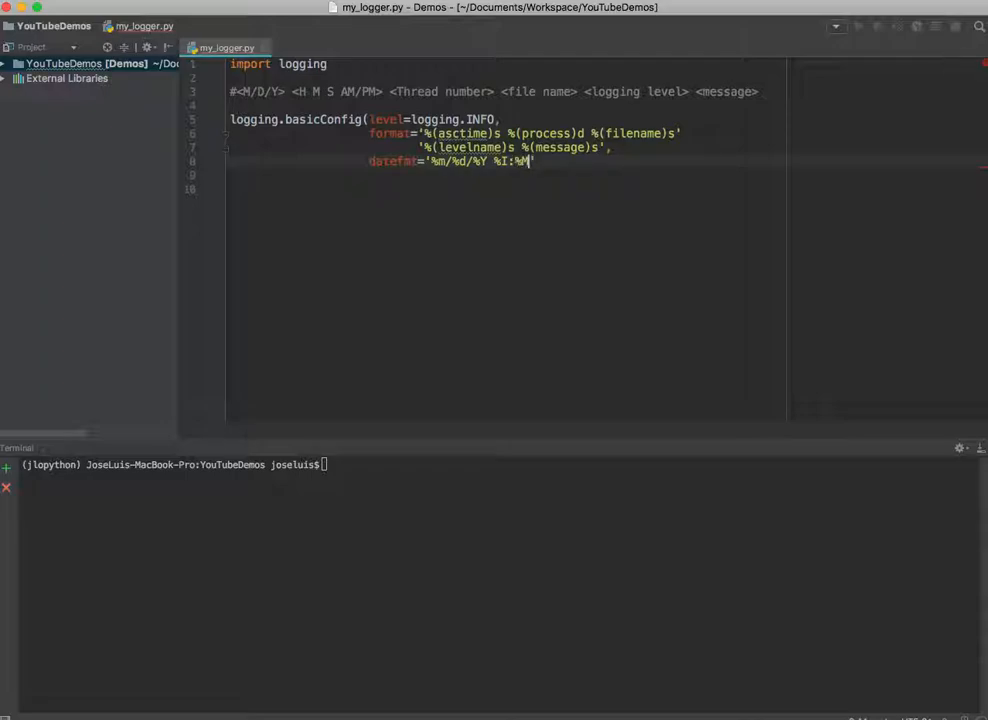
type(":")
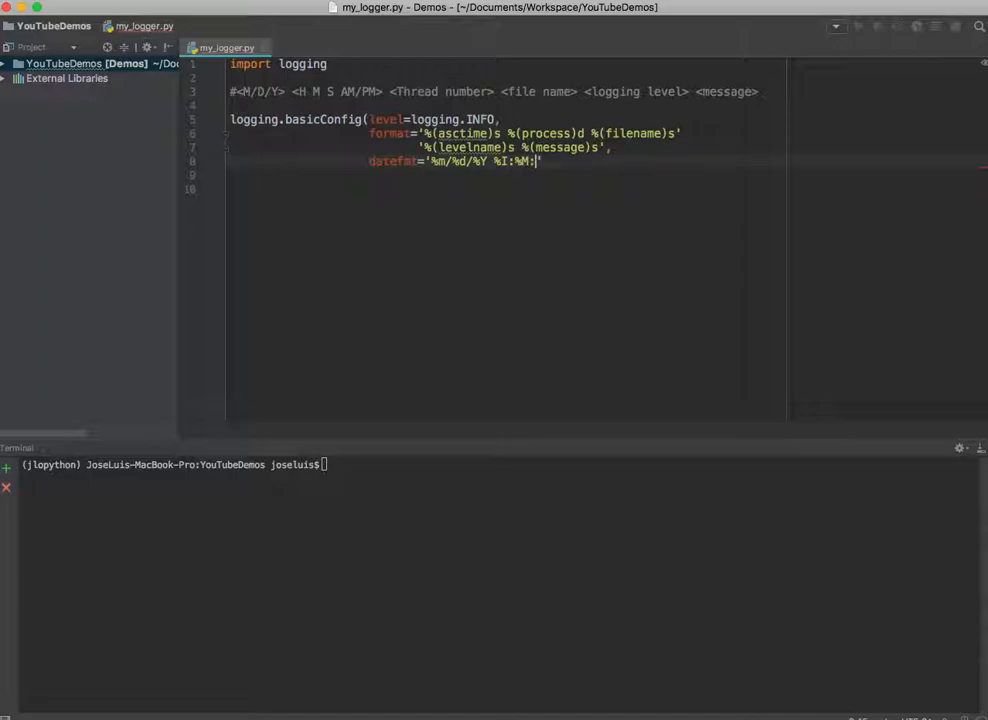
type("%S")
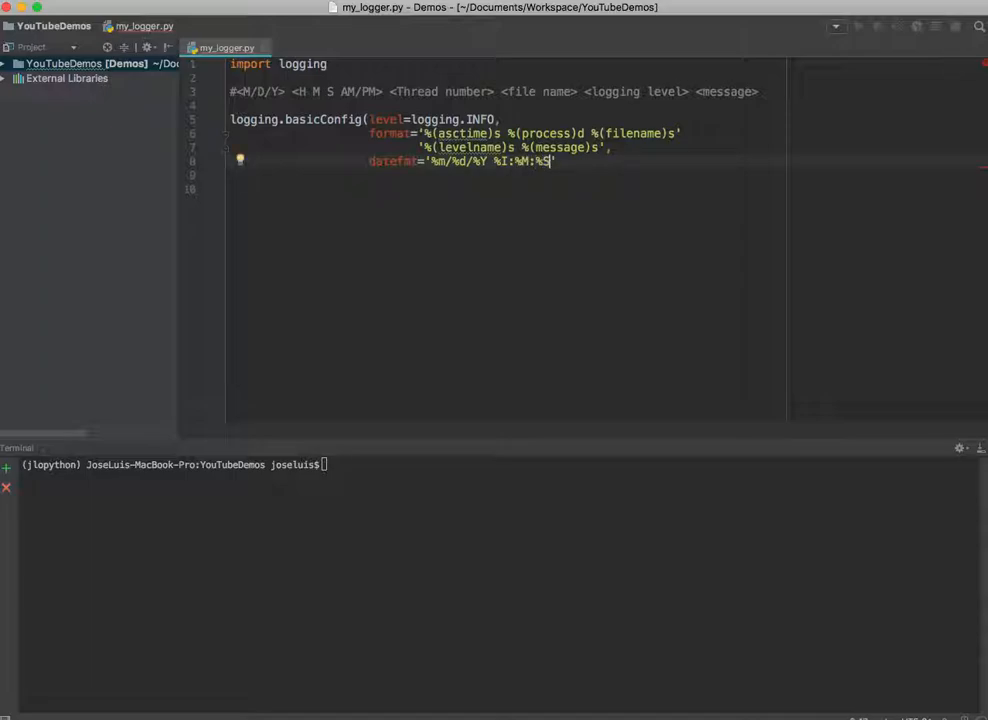
type("%p")
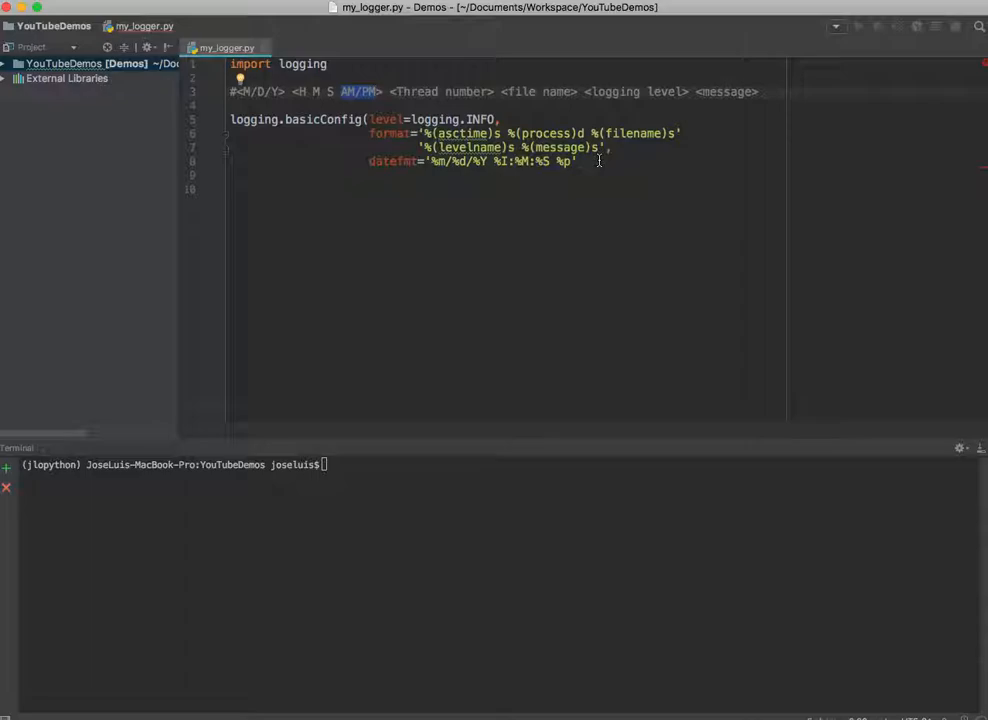
key("Enter")
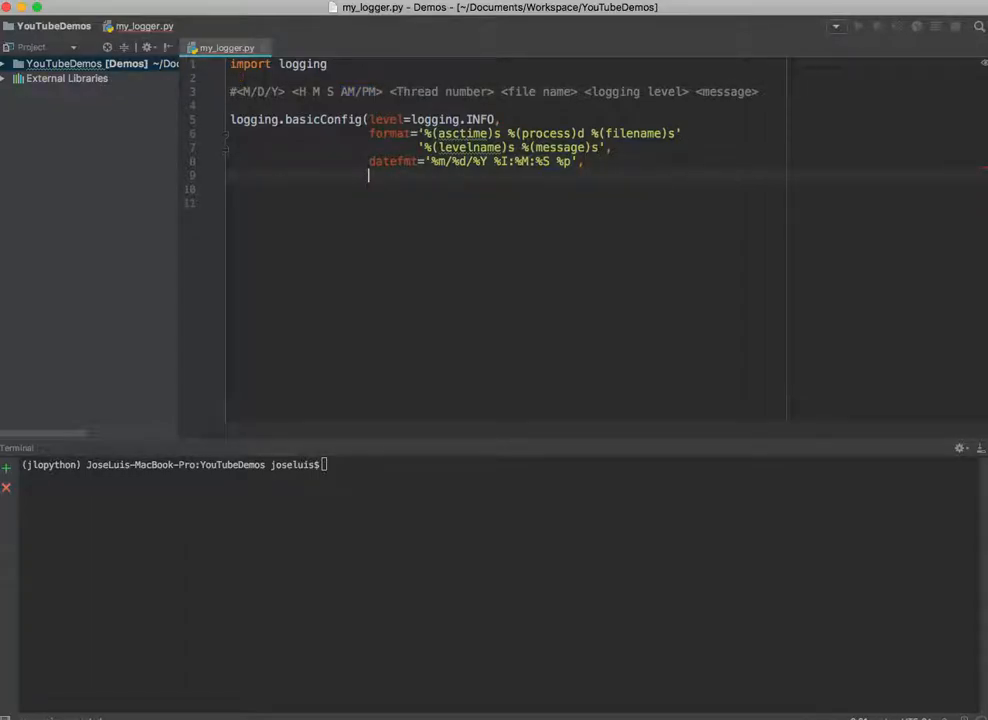
Add filename='log_info.log' and filemode='a', then close the basicConfig call.
type("filename='")
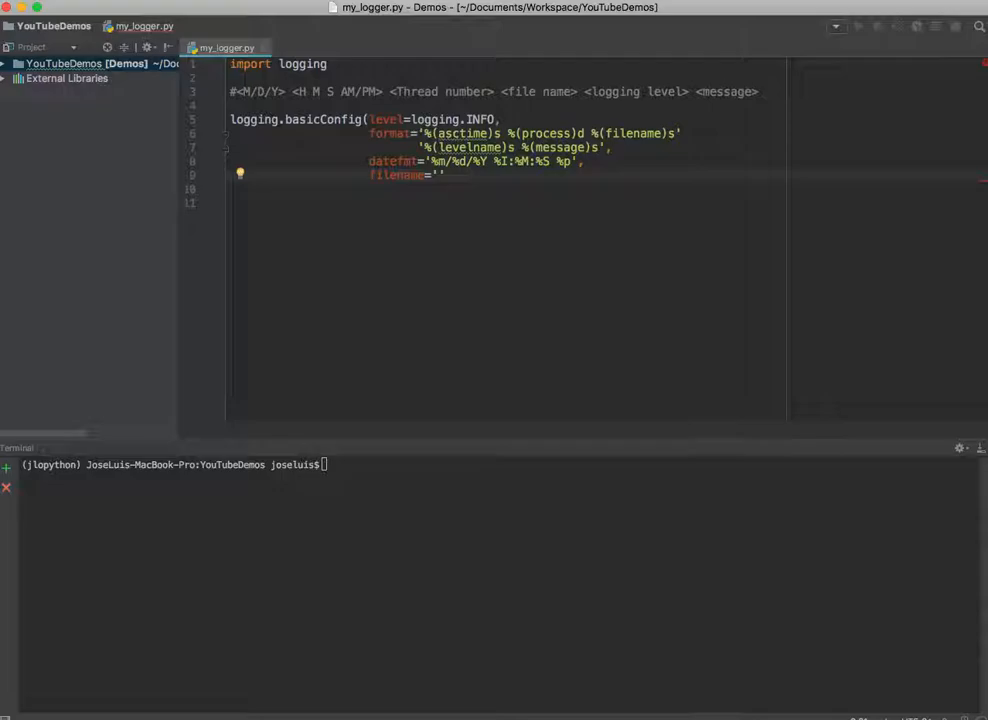
type("log")
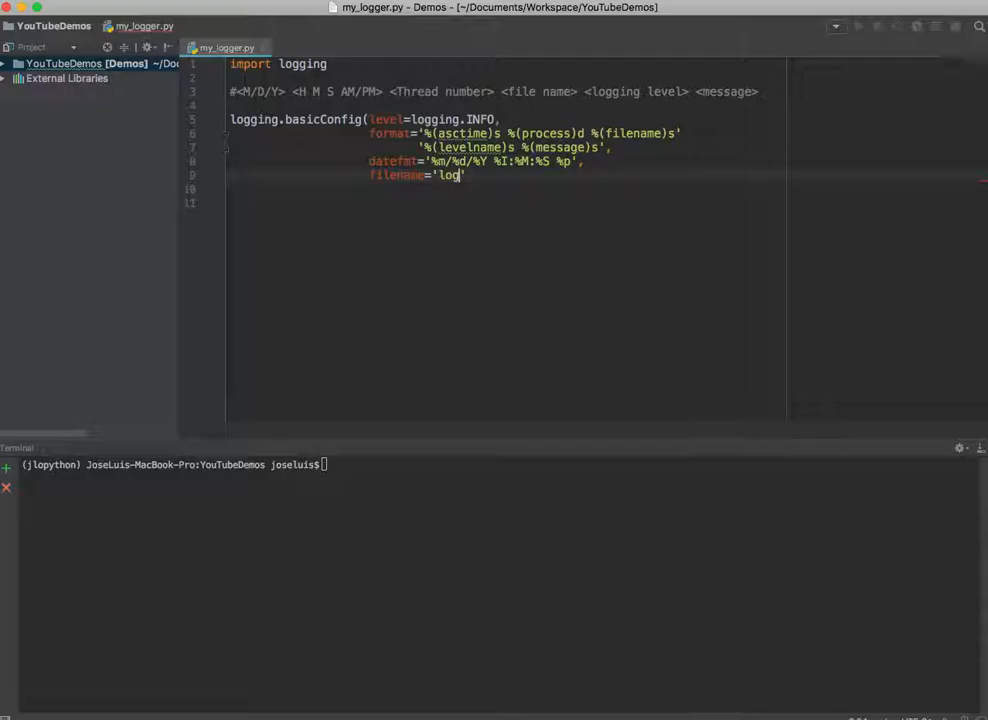
type("_info.log")
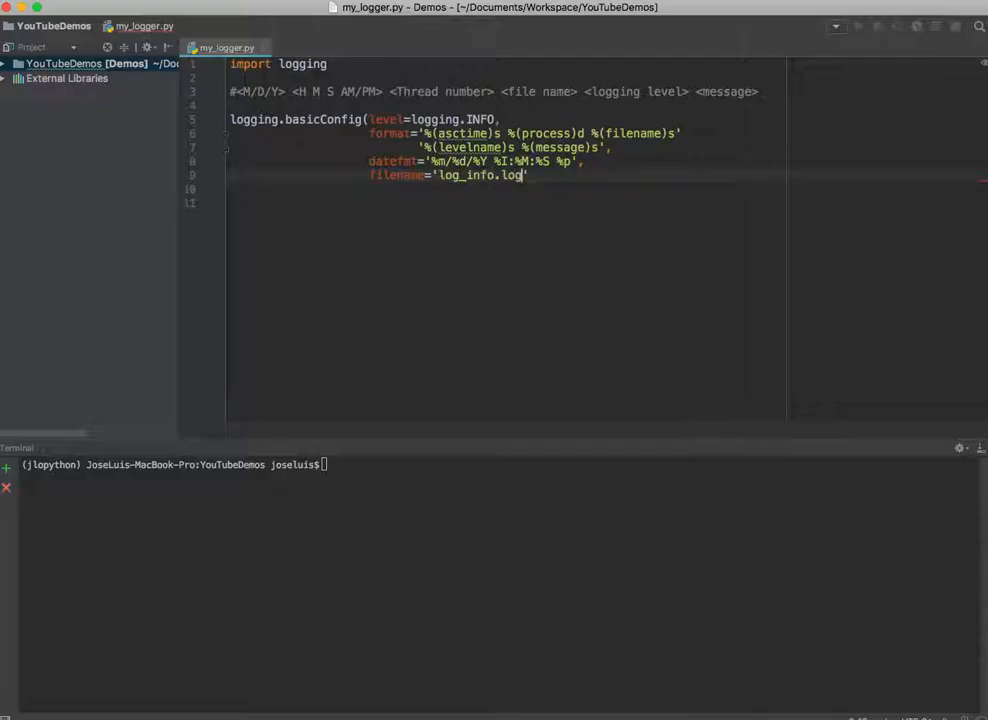
type("filemode='a")
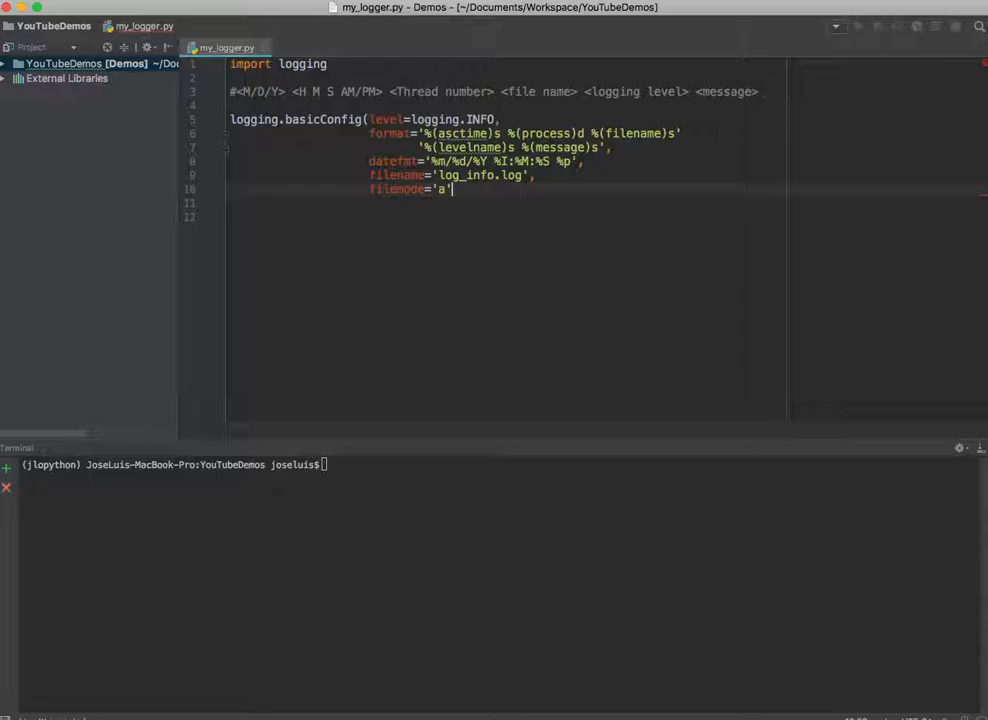
type(")")
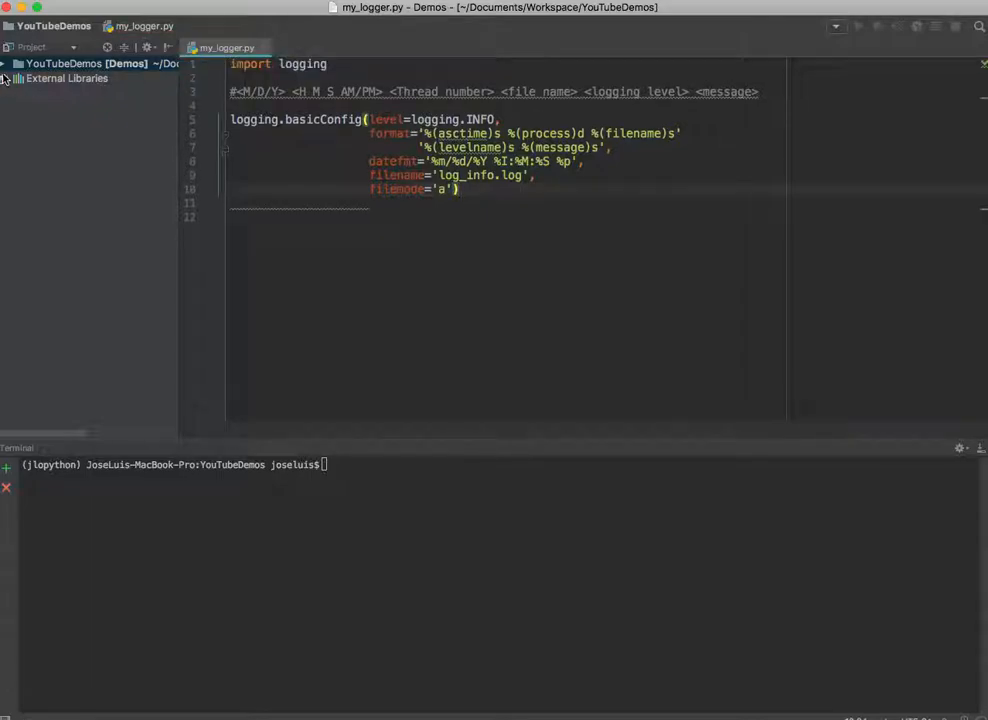
Briefly change filemode to 'w' and then back to 'a'.
left_click(10, 64)
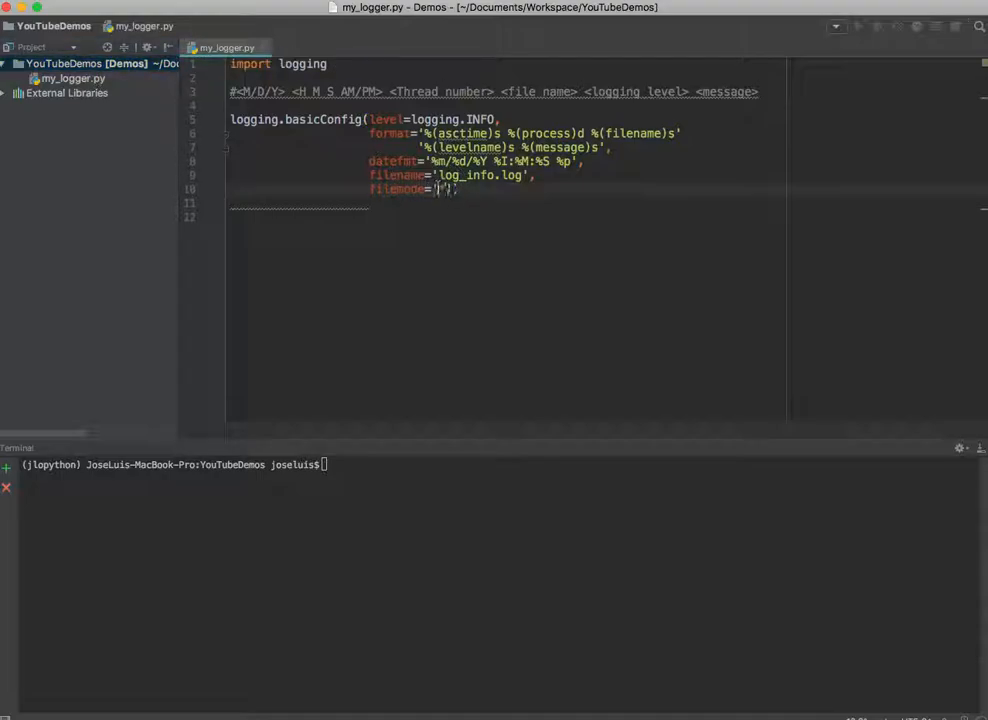
type("w")
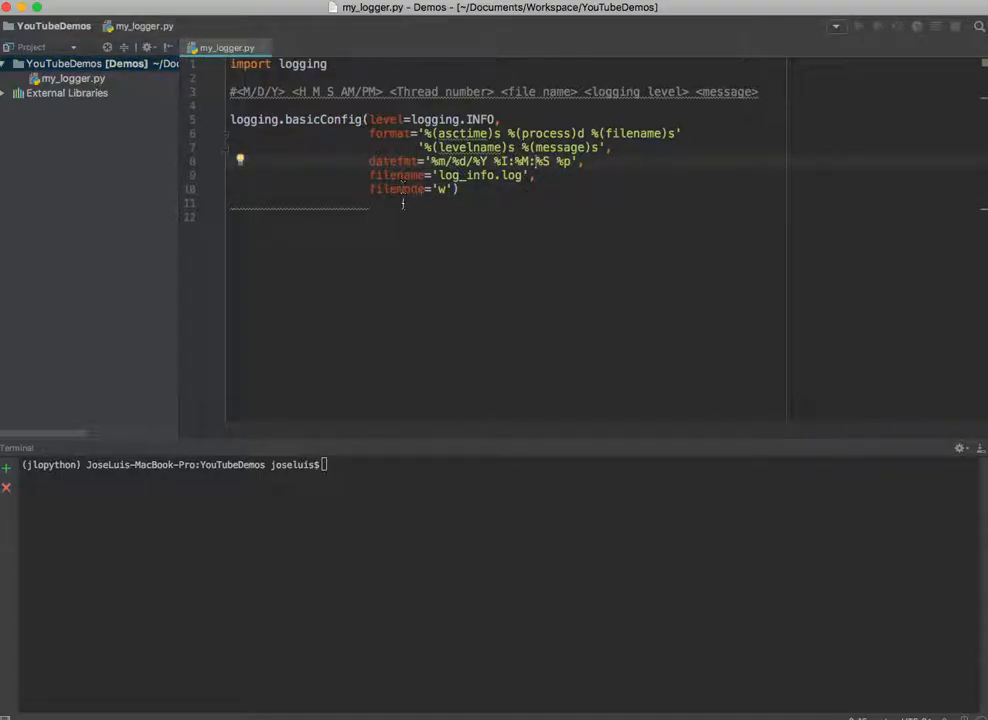
mouse_move(64, 92)
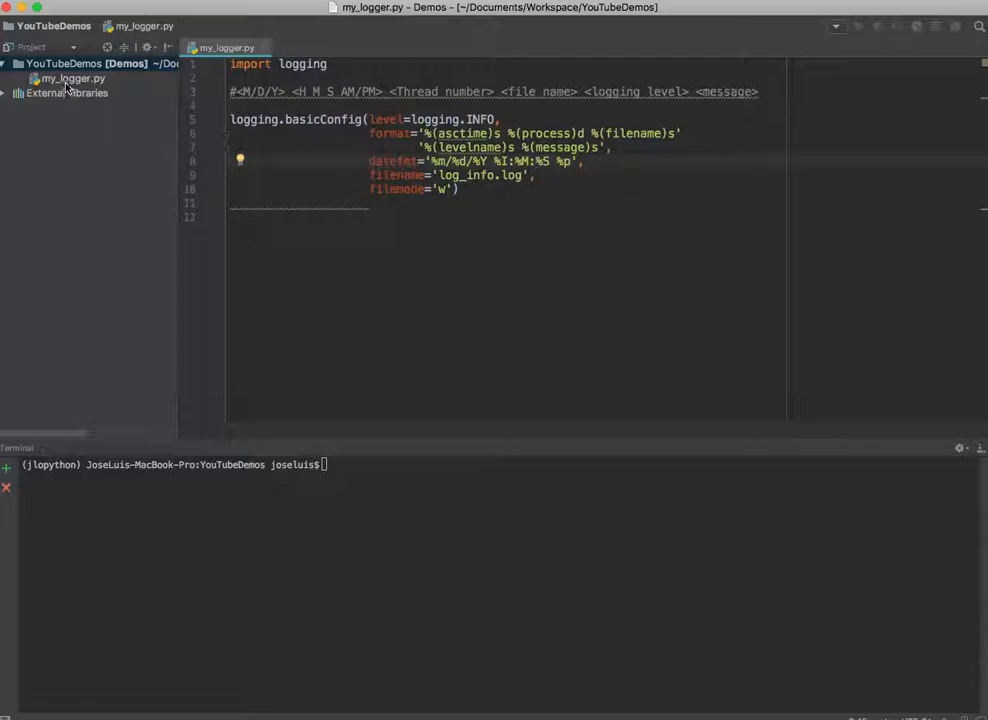
left_click(72, 80)
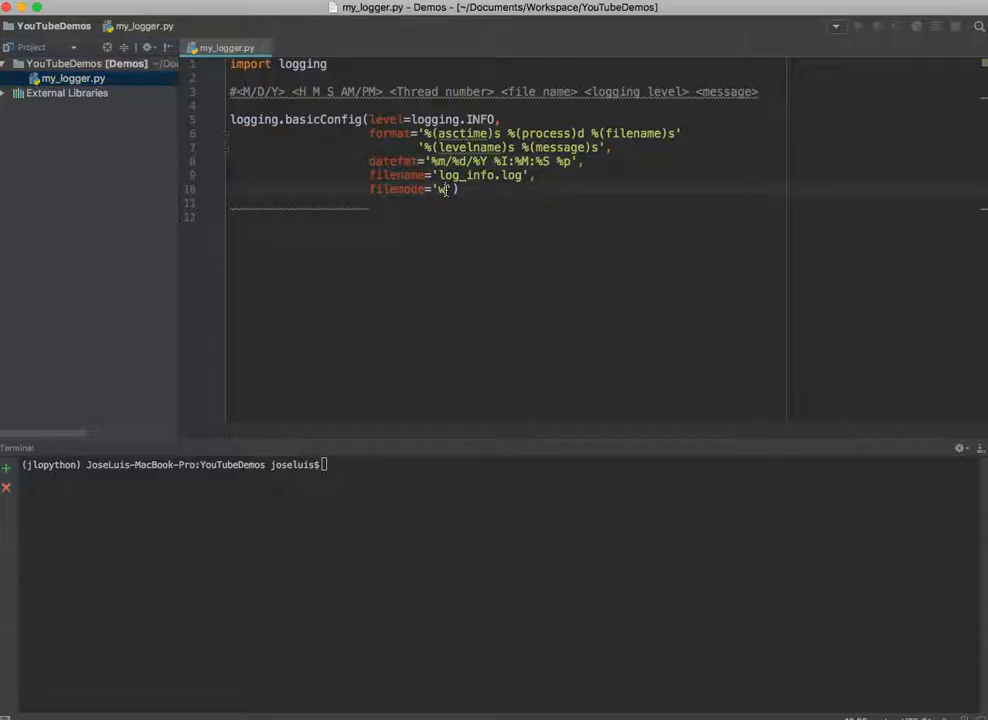
type("a")
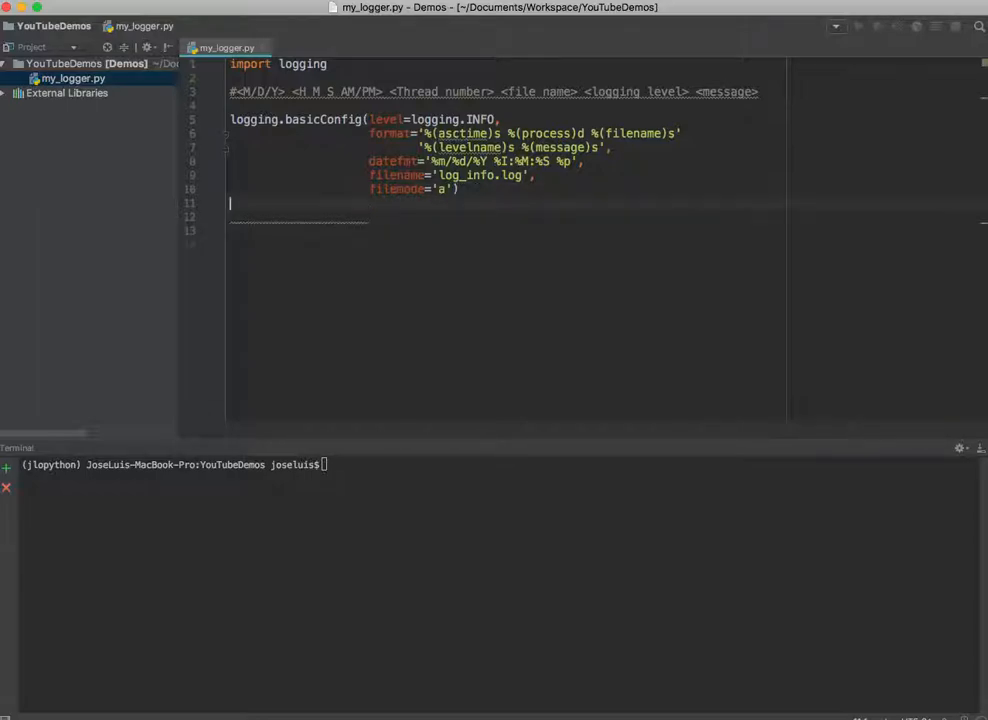
Add logging.info('This is a message'), run python my_logger.py, and view the resulting log_info.log.
type("logging.info(")
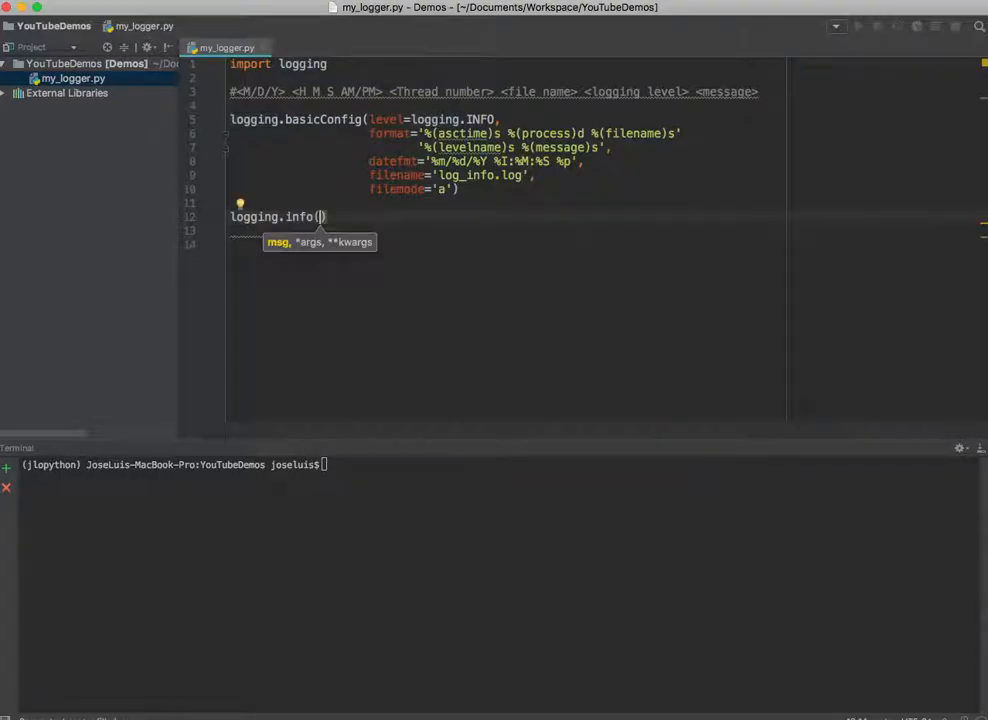
type("'")
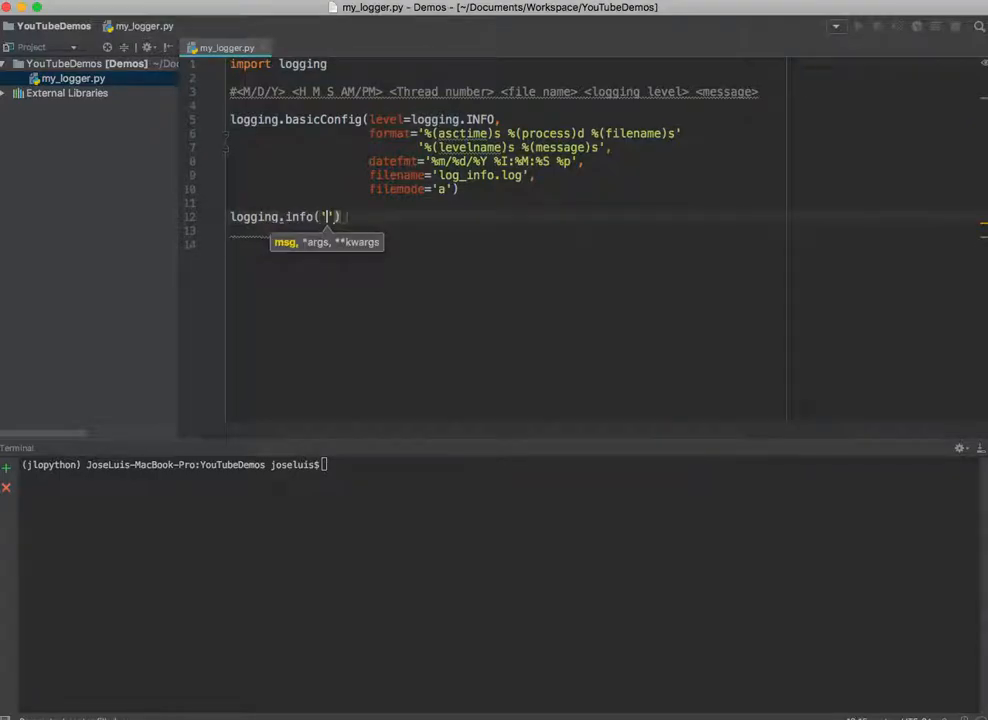
type("This is a message")
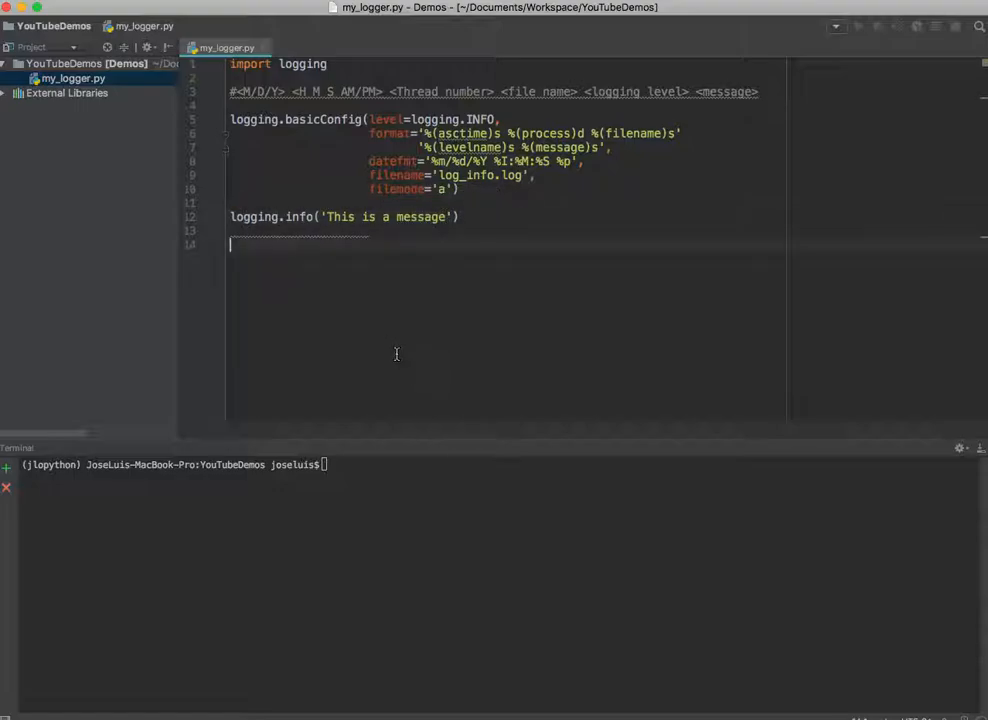
type("python my_logger.py")
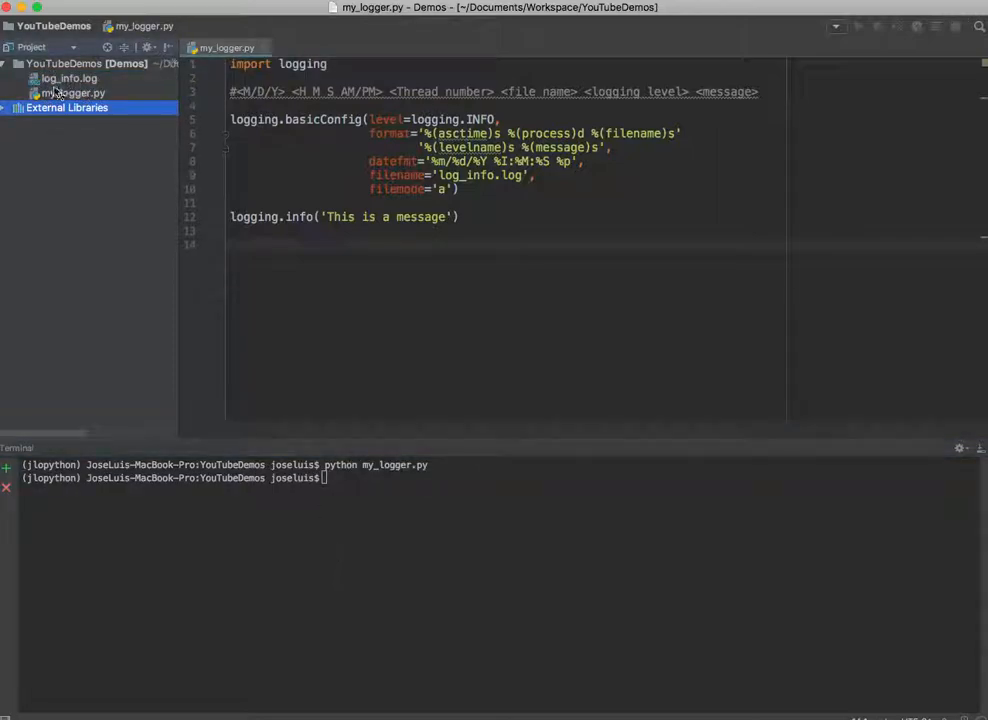
double_click(68, 78)
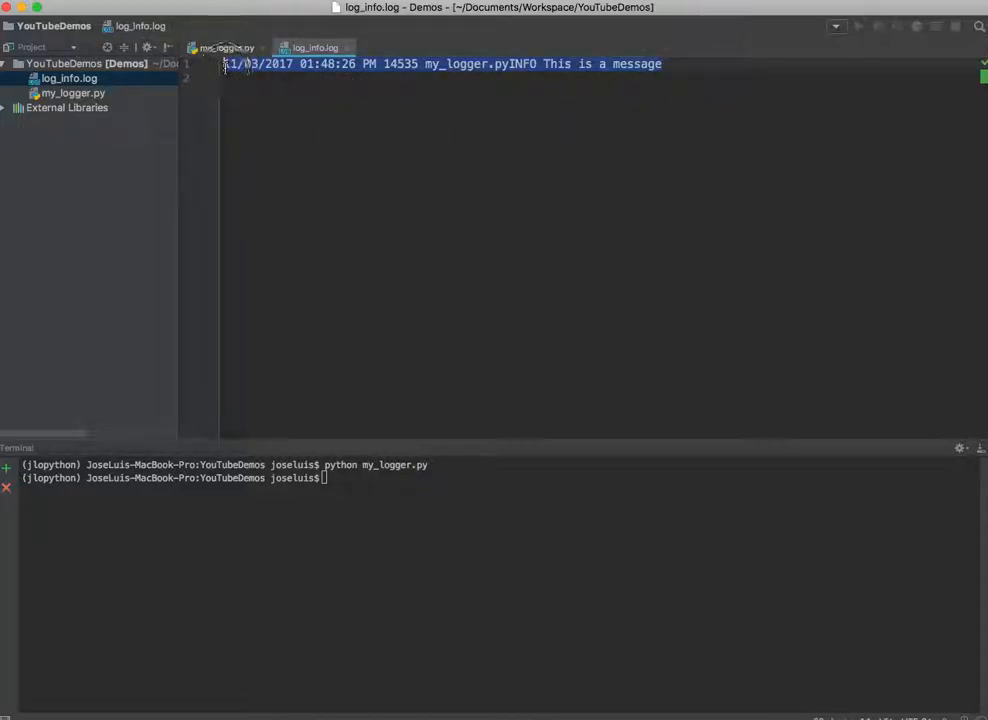
Adjust the script, re-run it, and check the single spaced INFO entry in log_info.log.
left_click(228, 48)
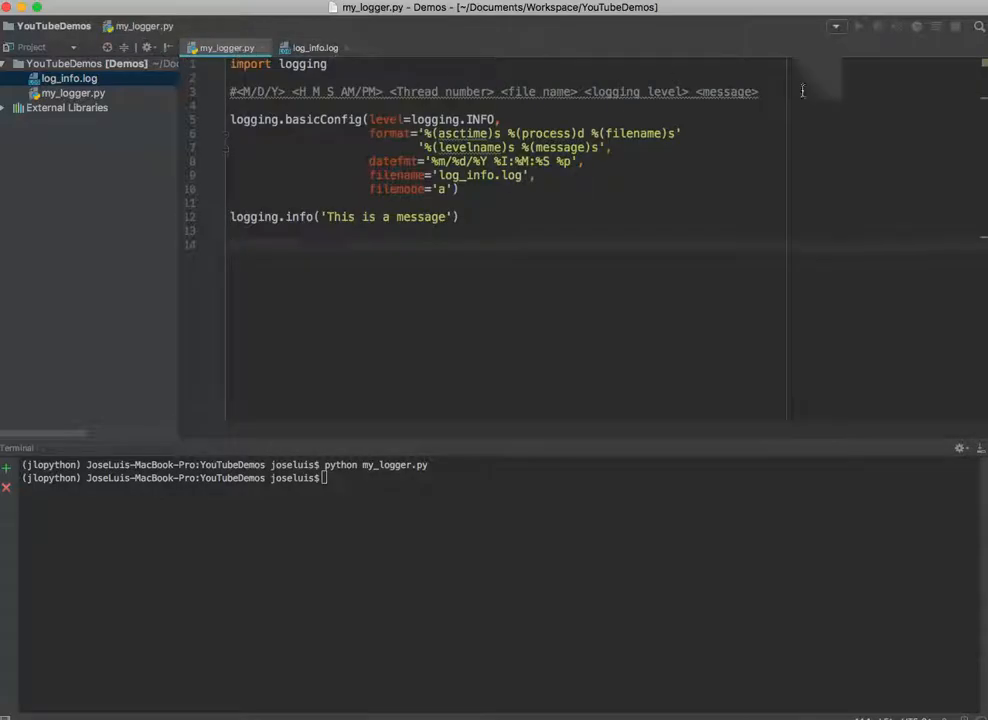
type("#")
left_click(500, 478)
type("python my_logger.py")
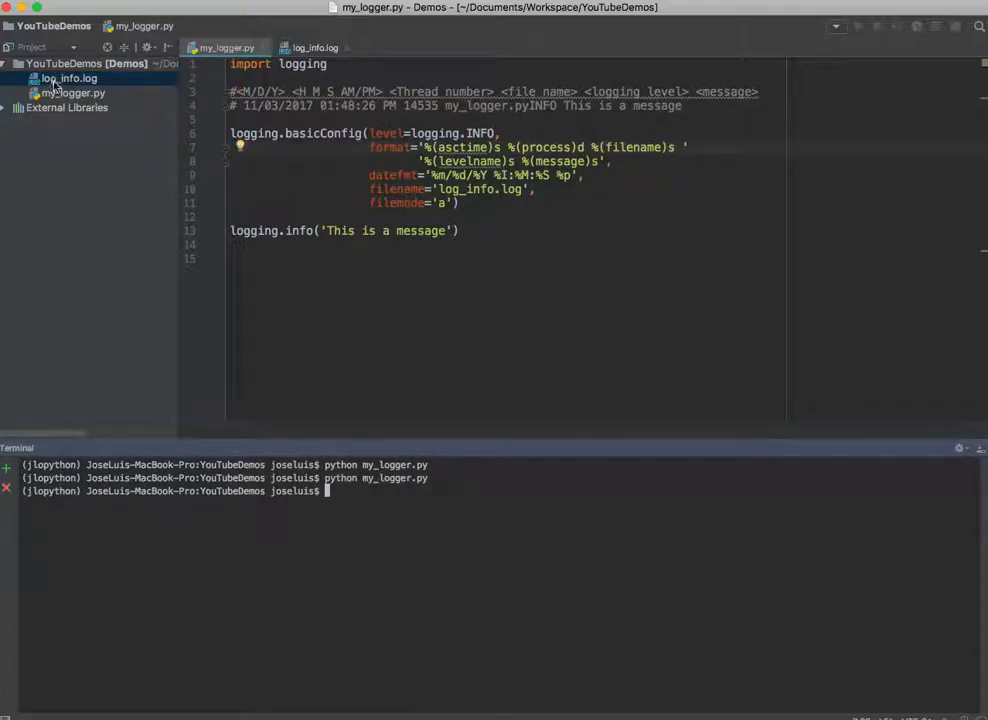
left_click(318, 46)
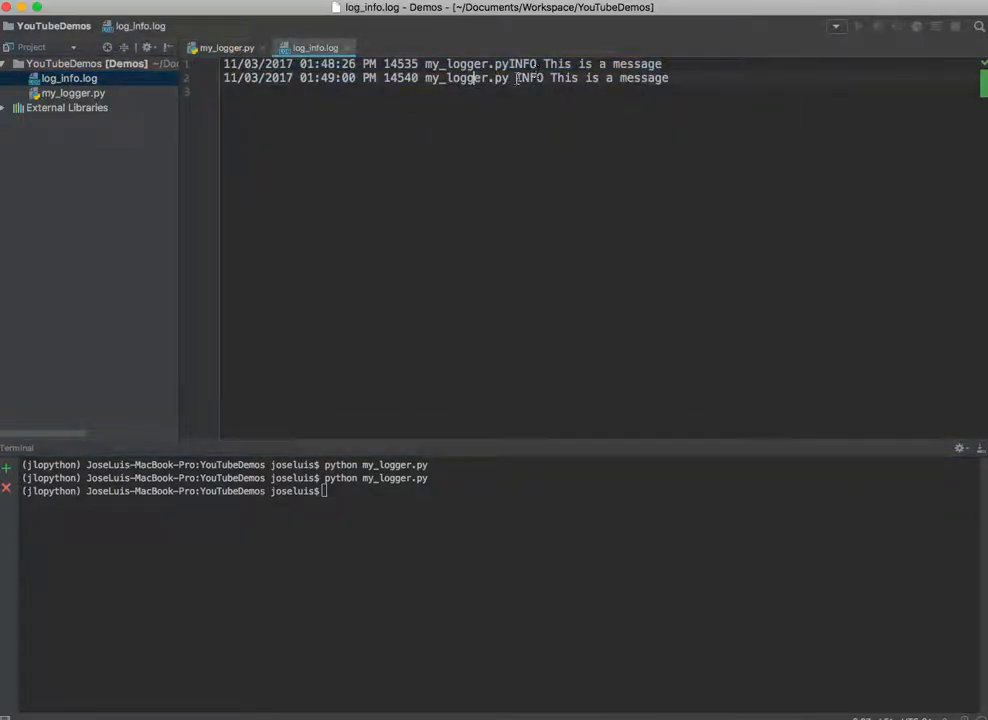
double_click(532, 80)
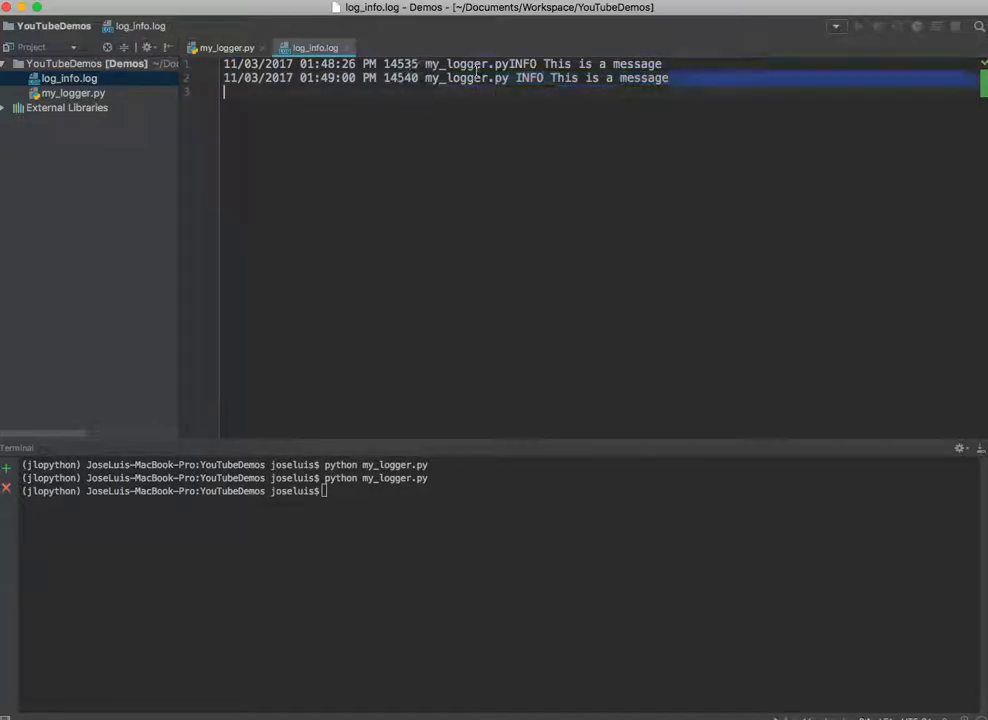
left_click(510, 62)
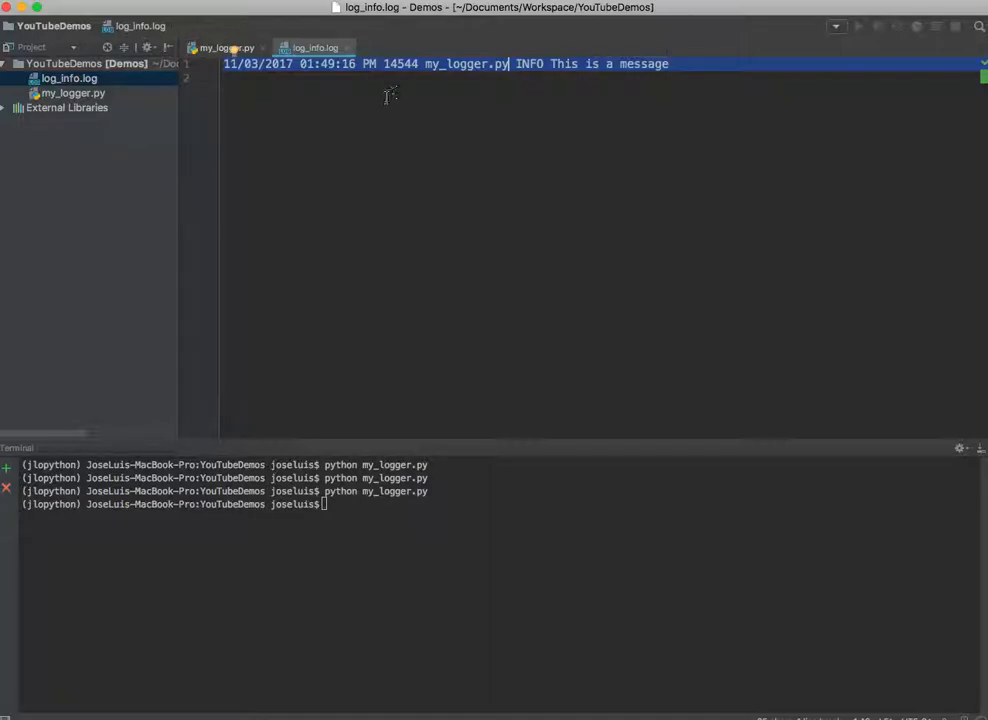
Return to my_logger.py to reformat the basicConfig arguments onto separate lines.
left_click(232, 46)
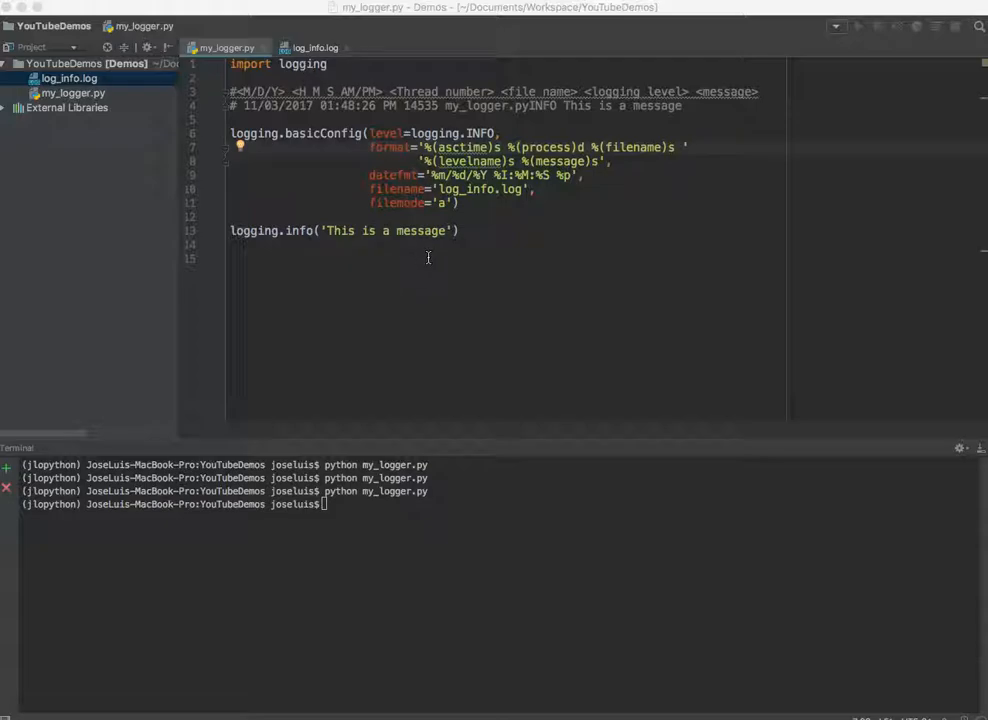
mouse_move(428, 252)
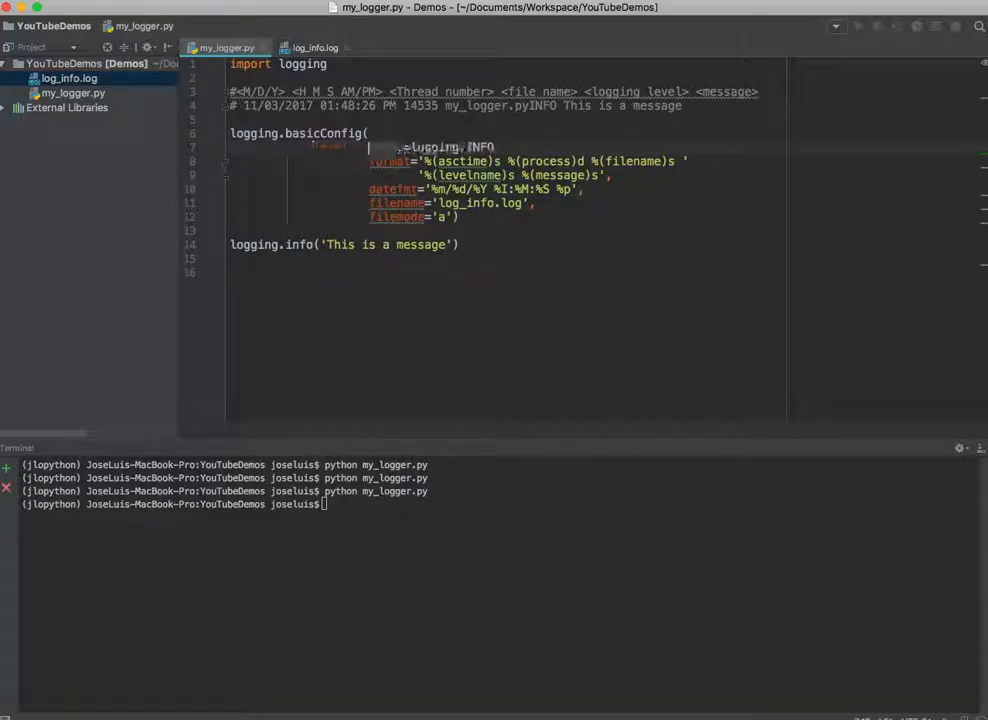
Add name='my_project_logger' as the first basicConfig argument.
type("name")
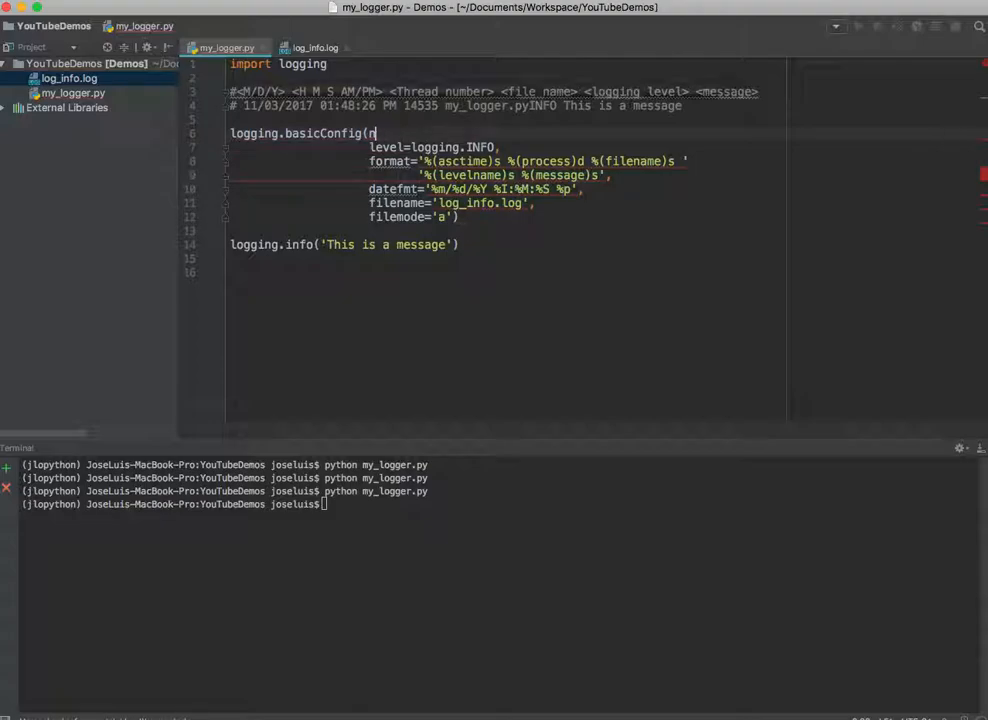
type("a")
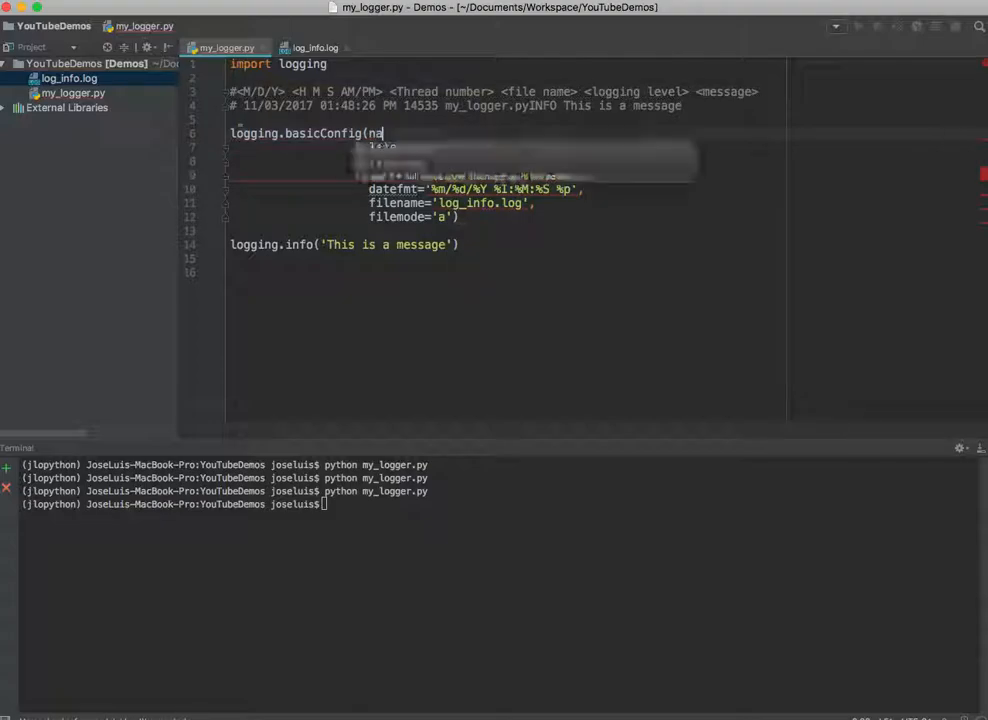
type("me='")
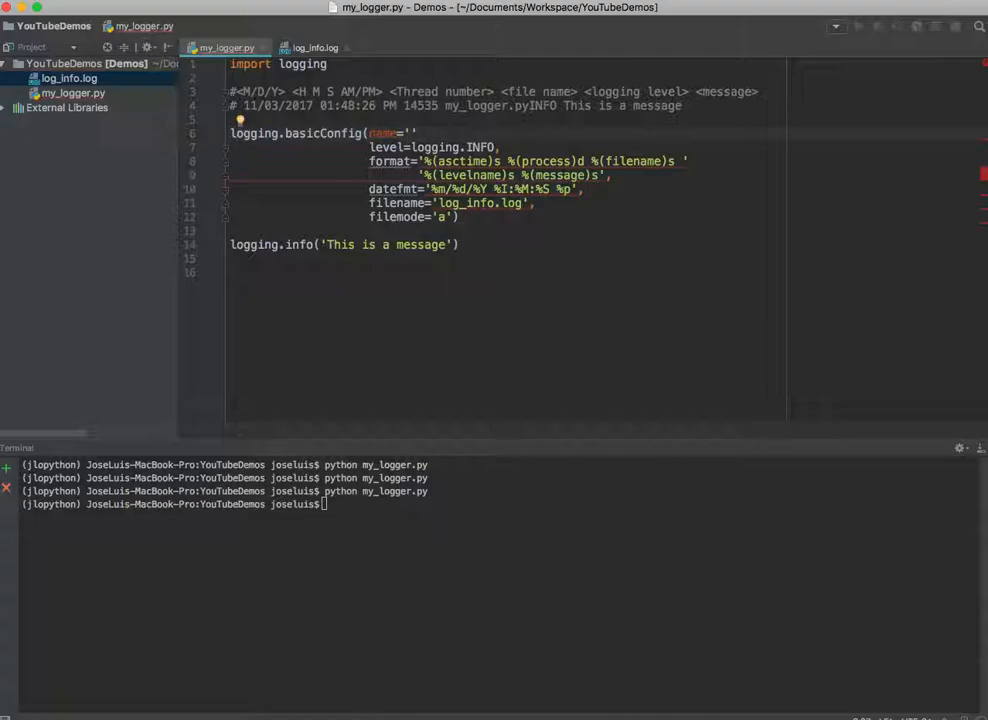
type("my_pr")
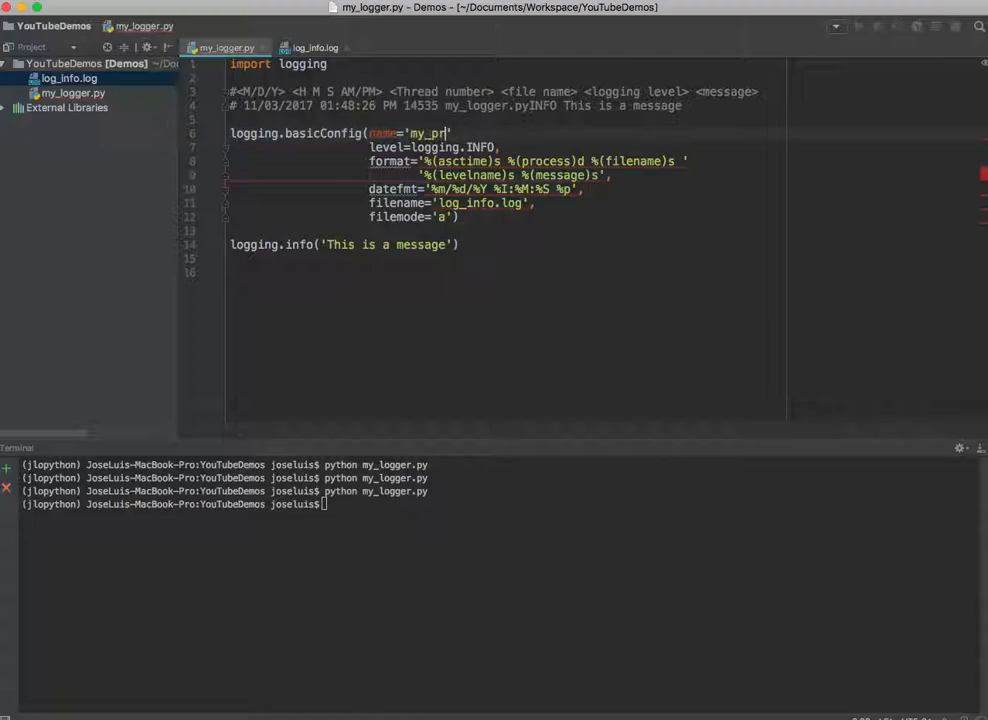
type("og")
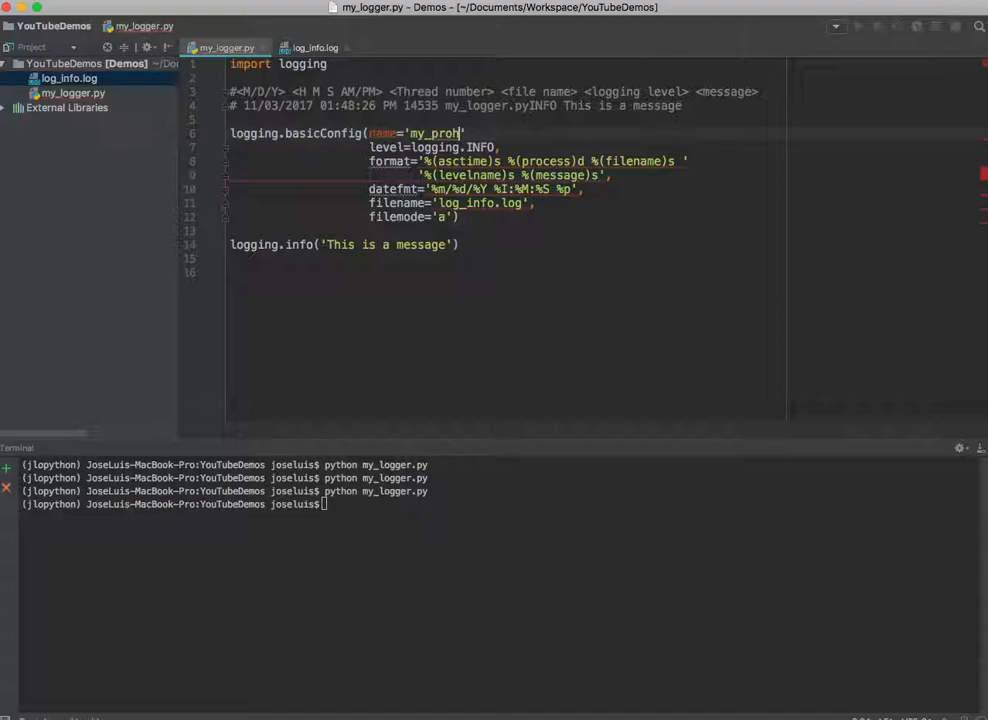
type("ject_logger")
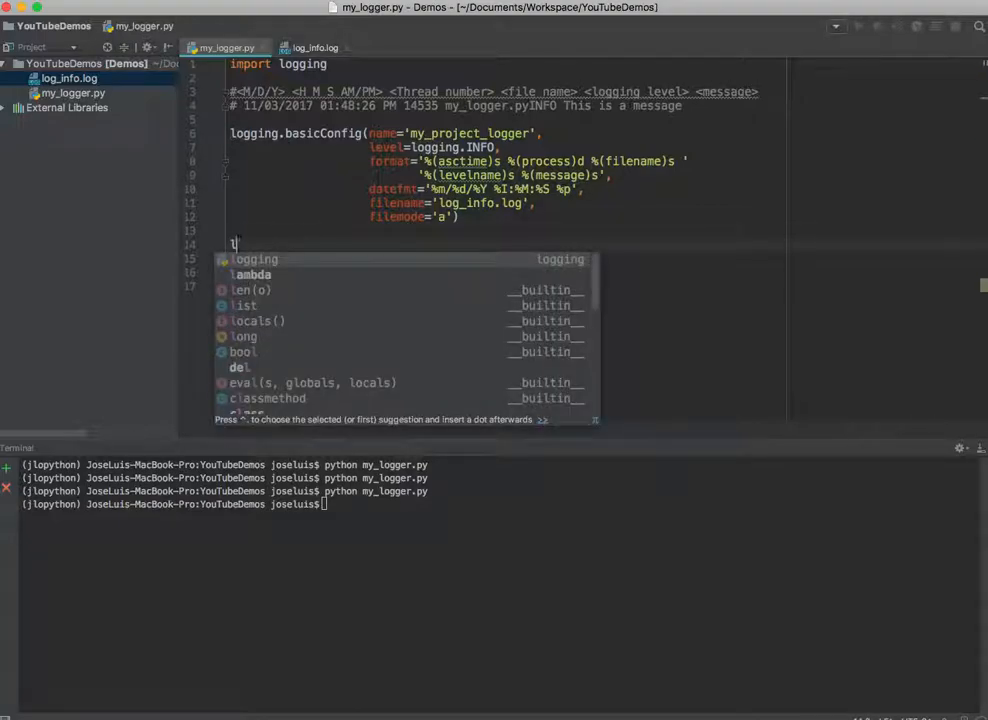
Define LOG = logging.getLogger('my_project_logger') and log 'this is coming from my new logger' through it.
type("OG")
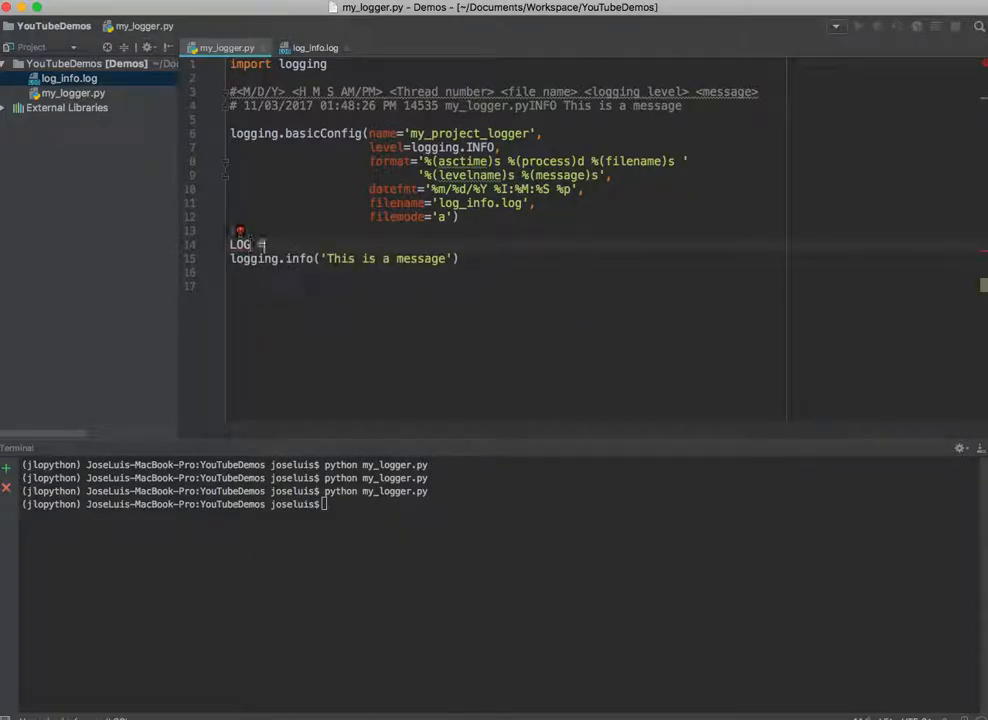
type("= logging.getLogger('my_project_")
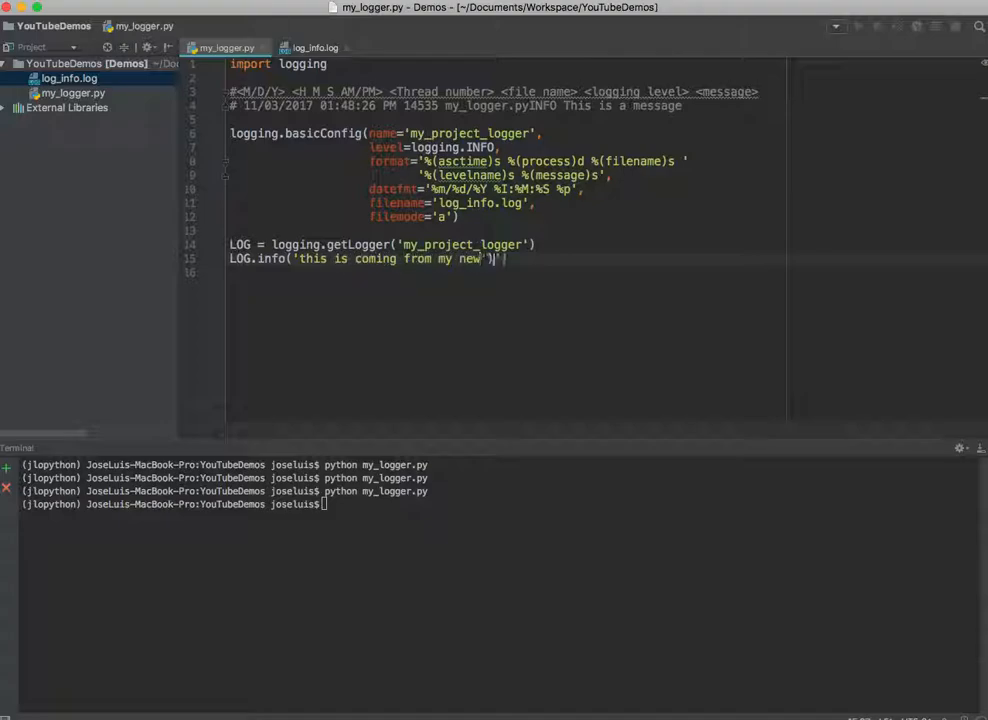
type("logger")
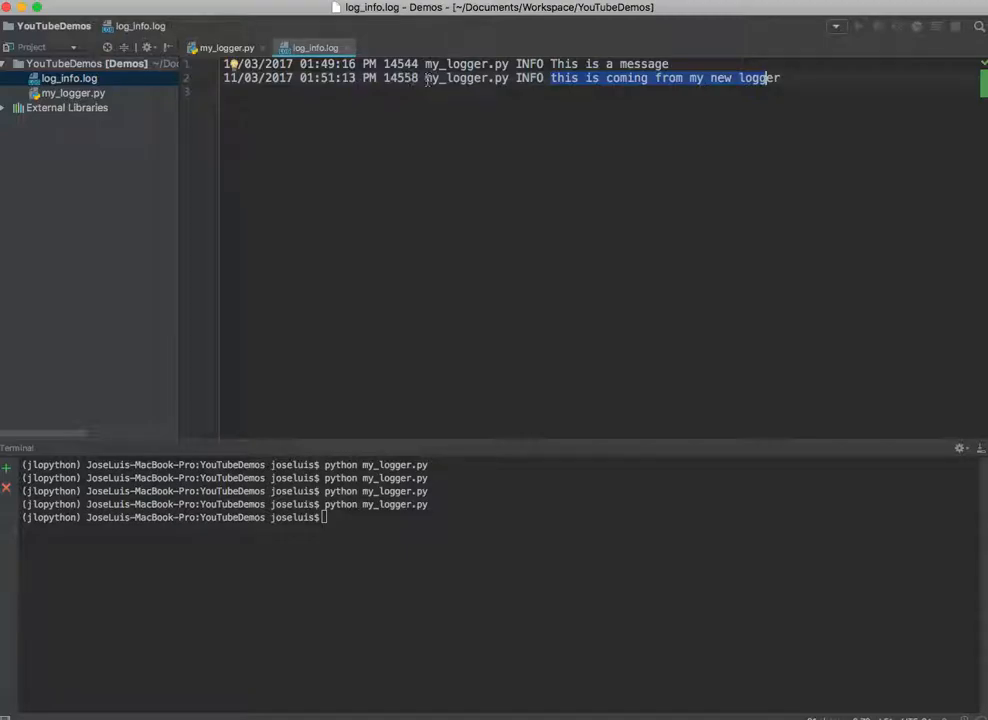
mouse_move(296, 48)
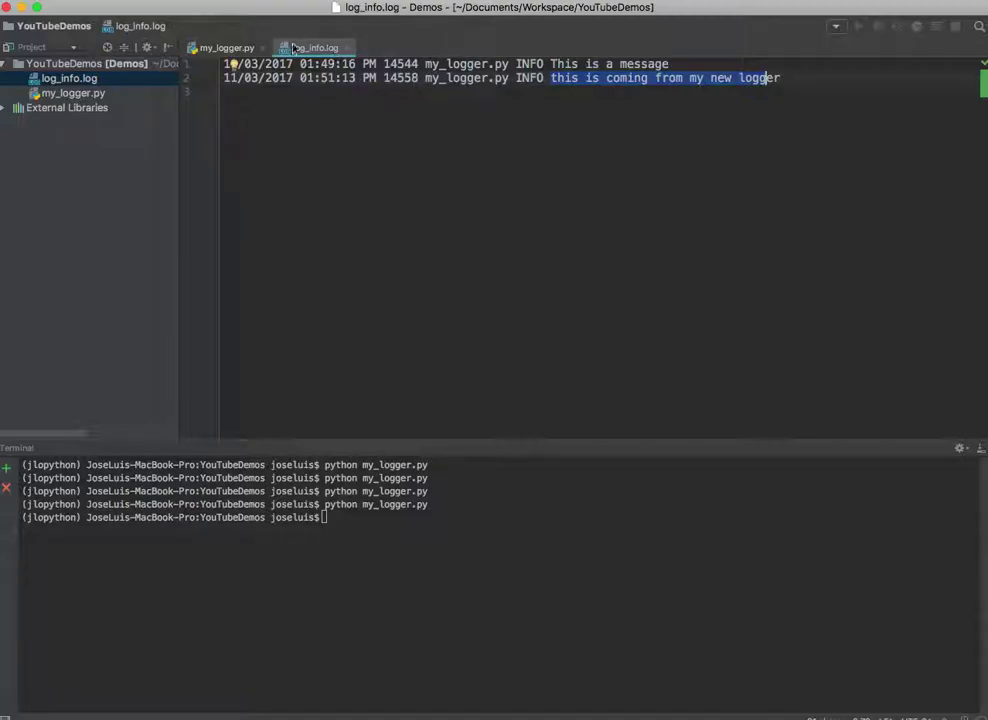
Add LOG.error('this is an error') after the info call in my_logger.py.
left_click(224, 48)
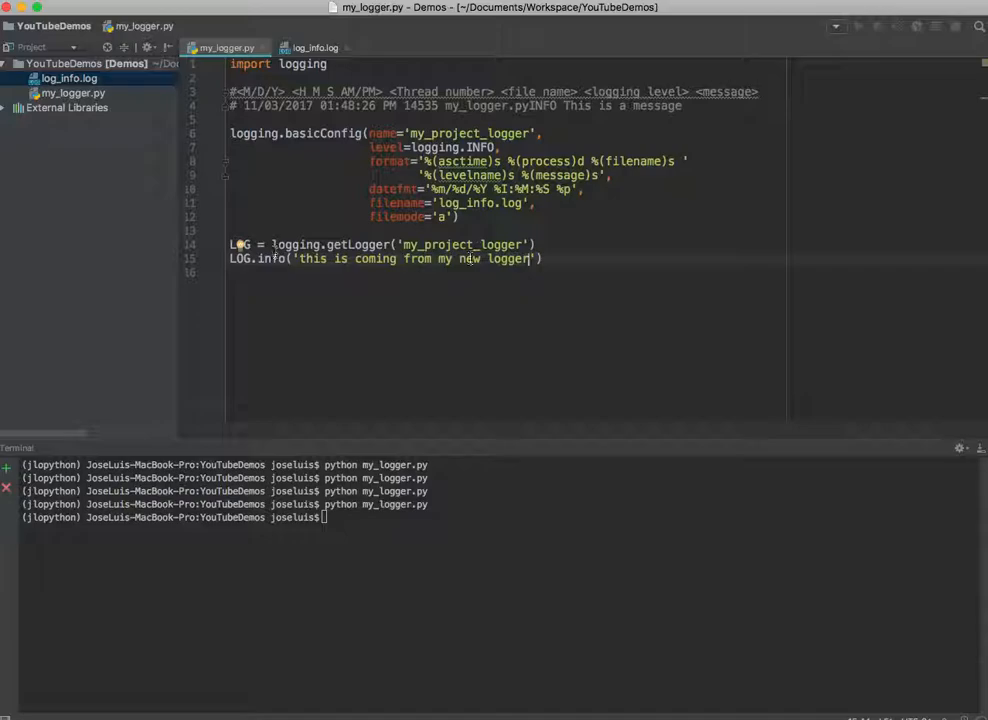
double_click(240, 244)
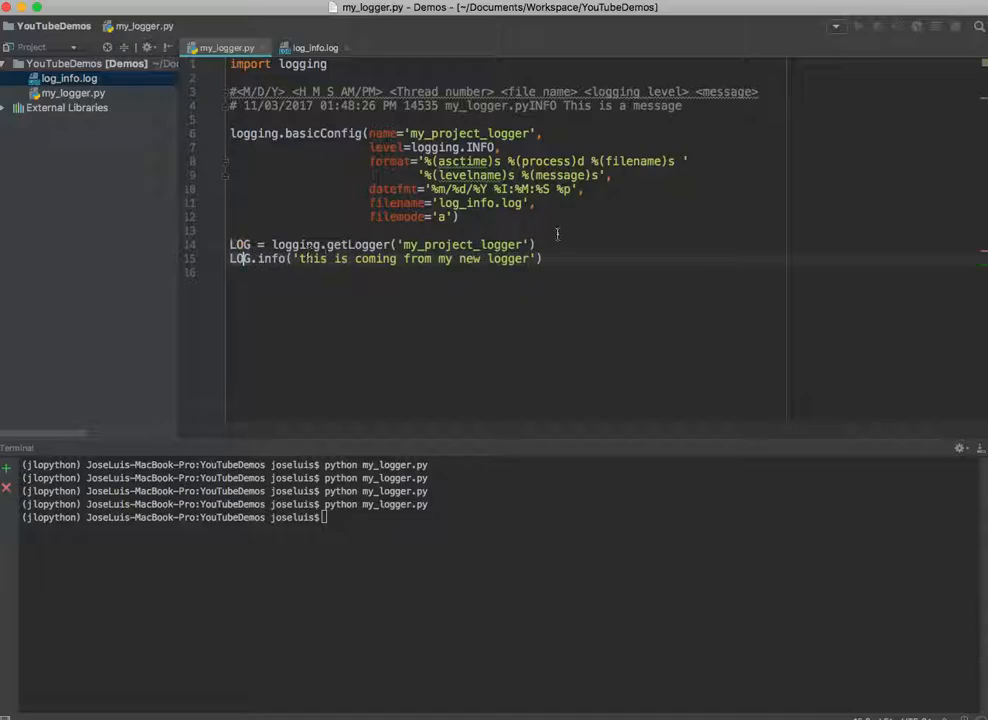
type("LOG.")
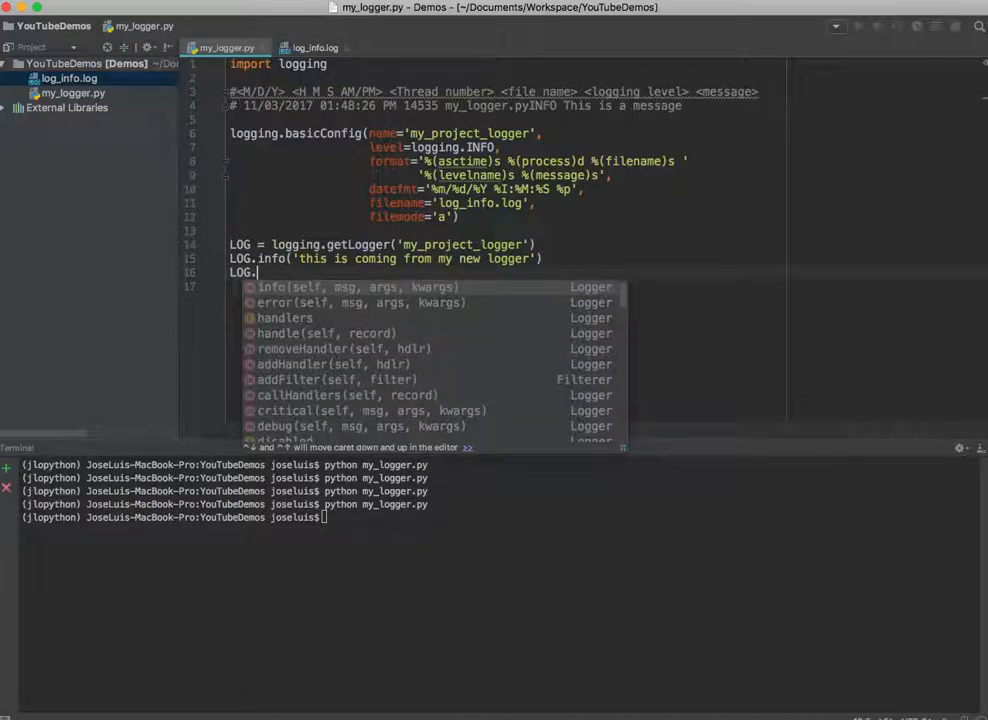
type("error")
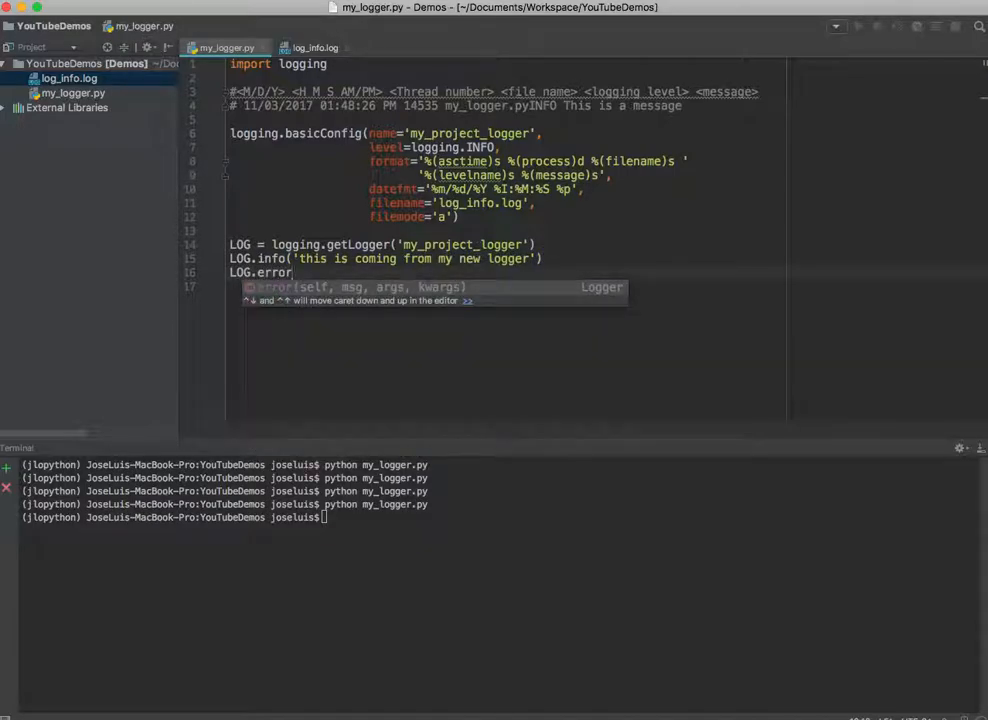
type("('this is an')")
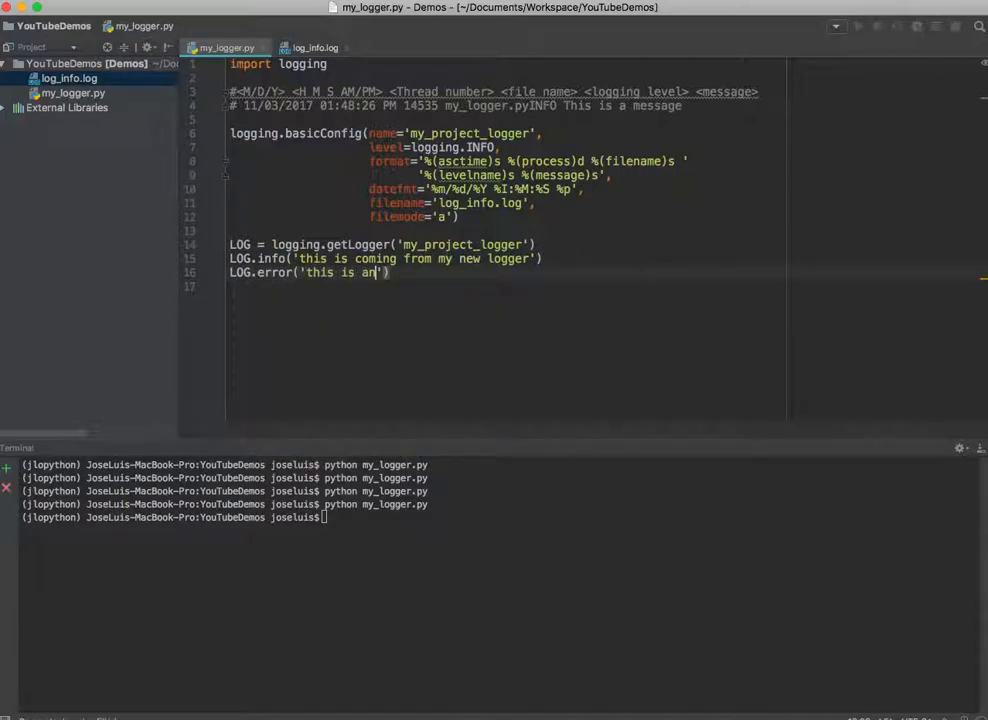
type("error")
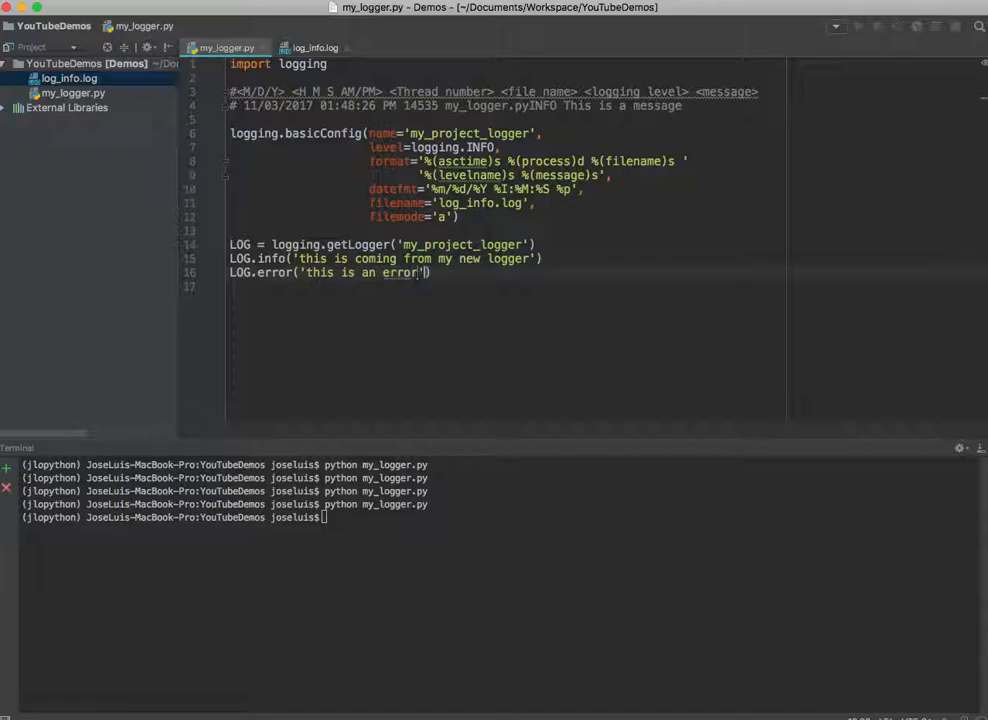
Add LOG.warning('this is a warning') and check the new entries in log_info.log.
type("LOG.")
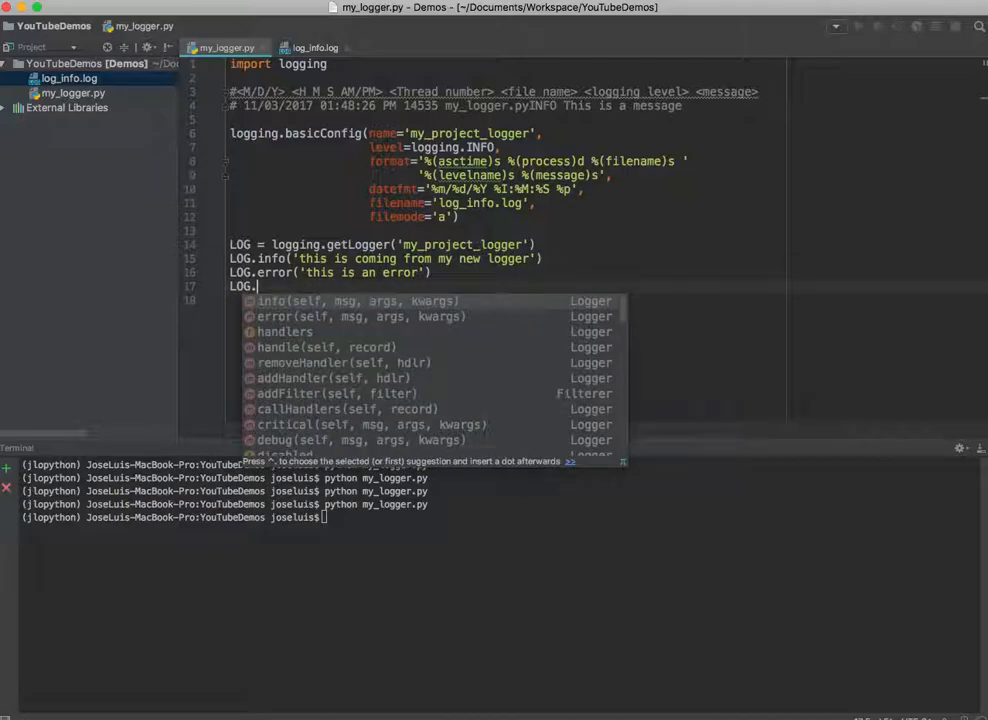
type("warning('this")
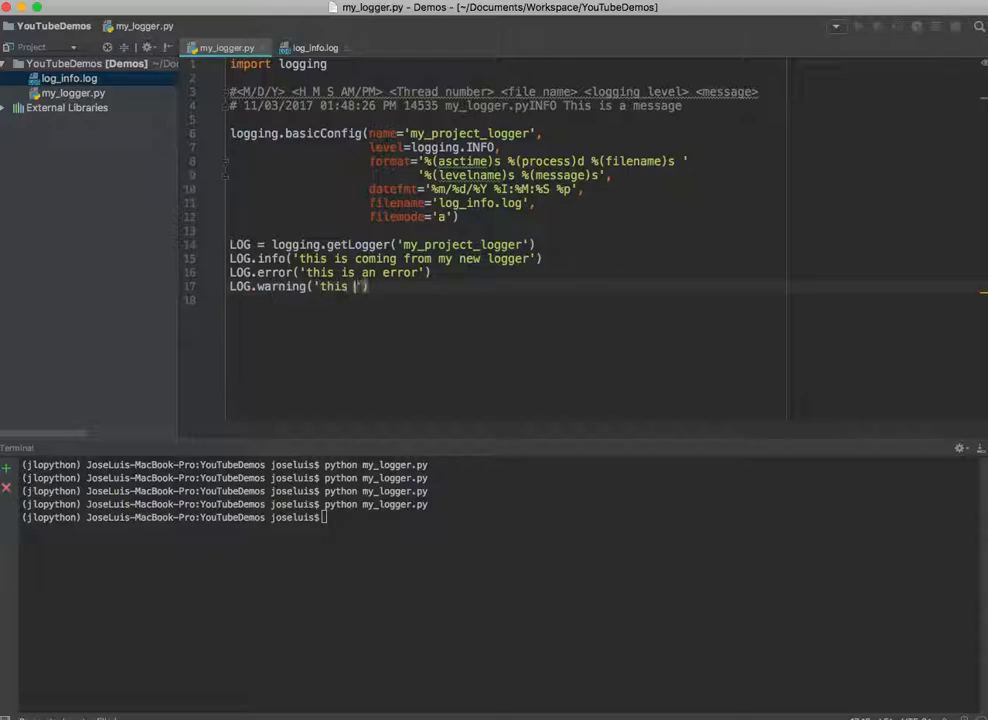
type("is a warning")
left_click(500, 518)
type("python my_logger.py")
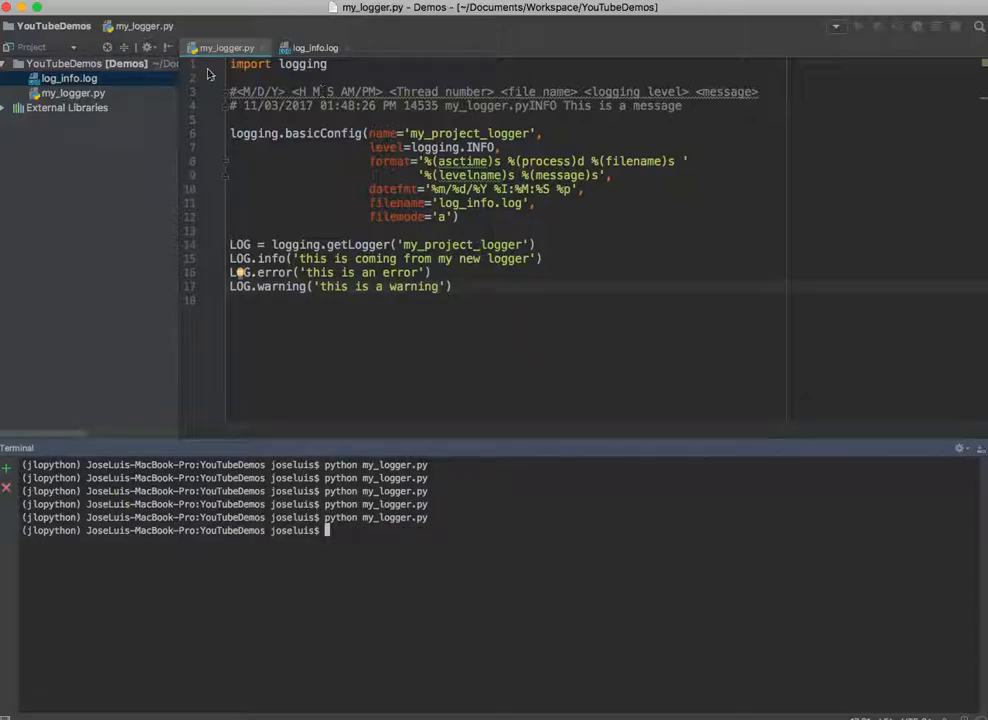
left_click(320, 46)
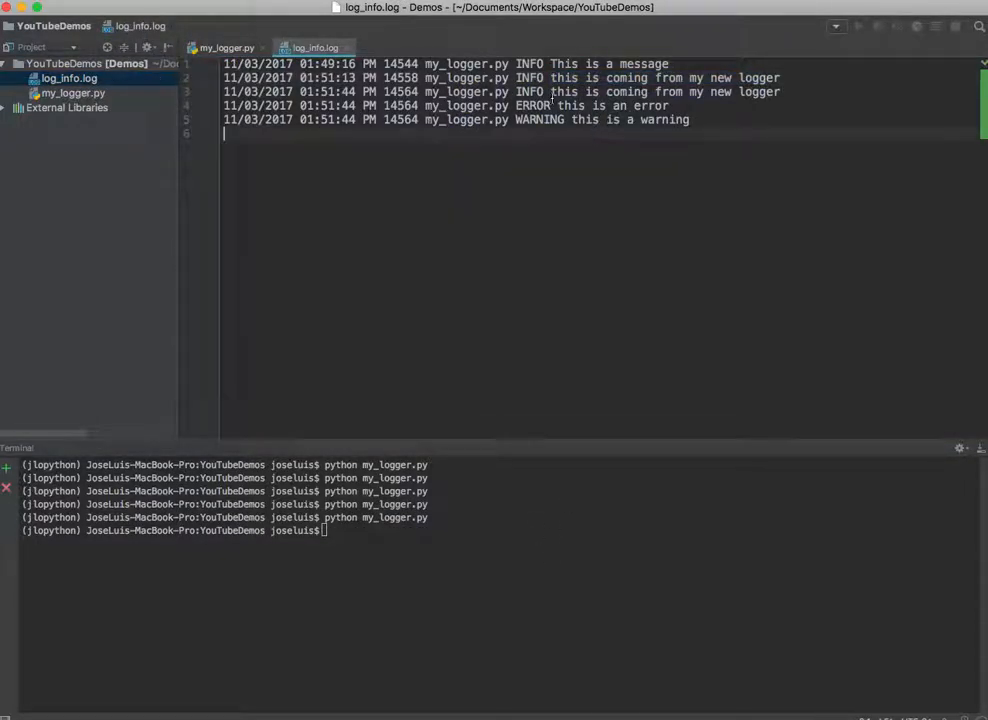
double_click(540, 120)
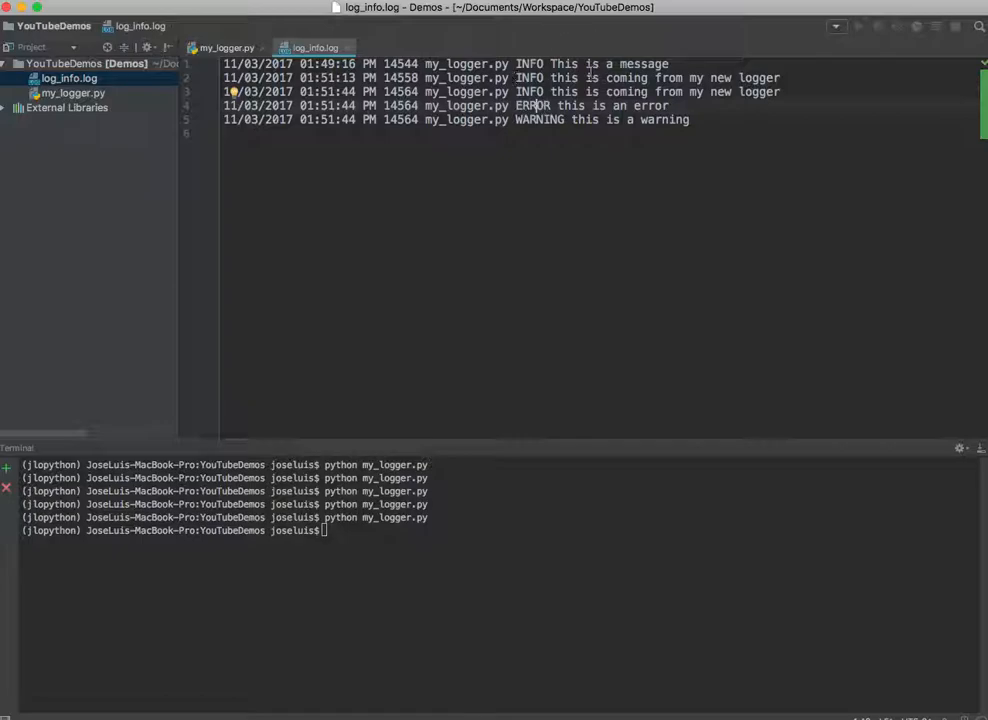
mouse_move(648, 360)
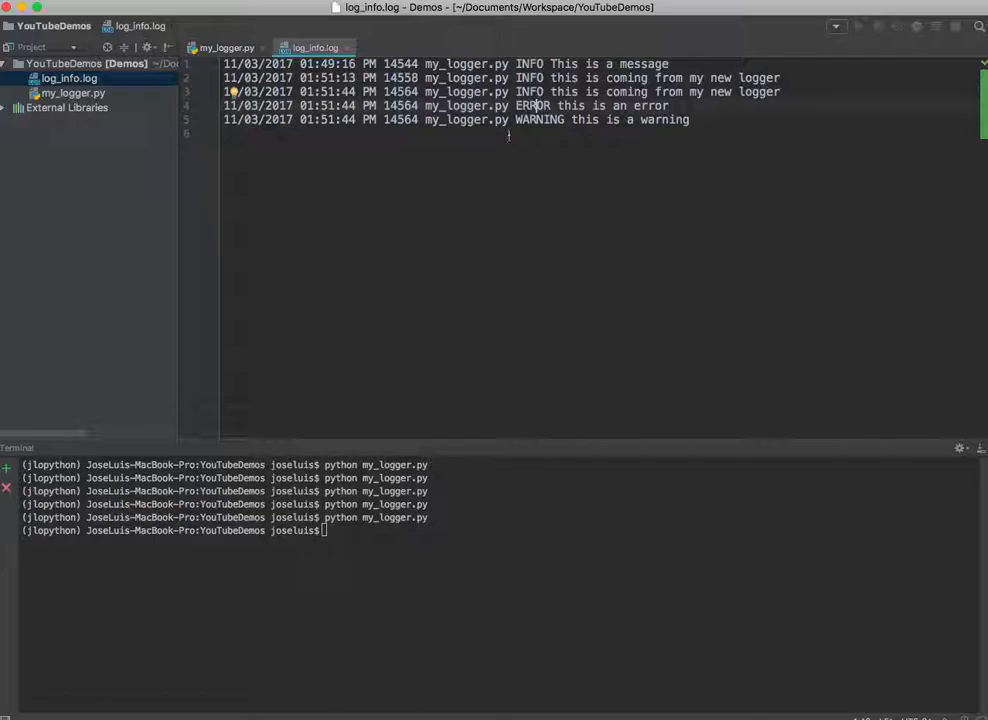
mouse_move(600, 136)
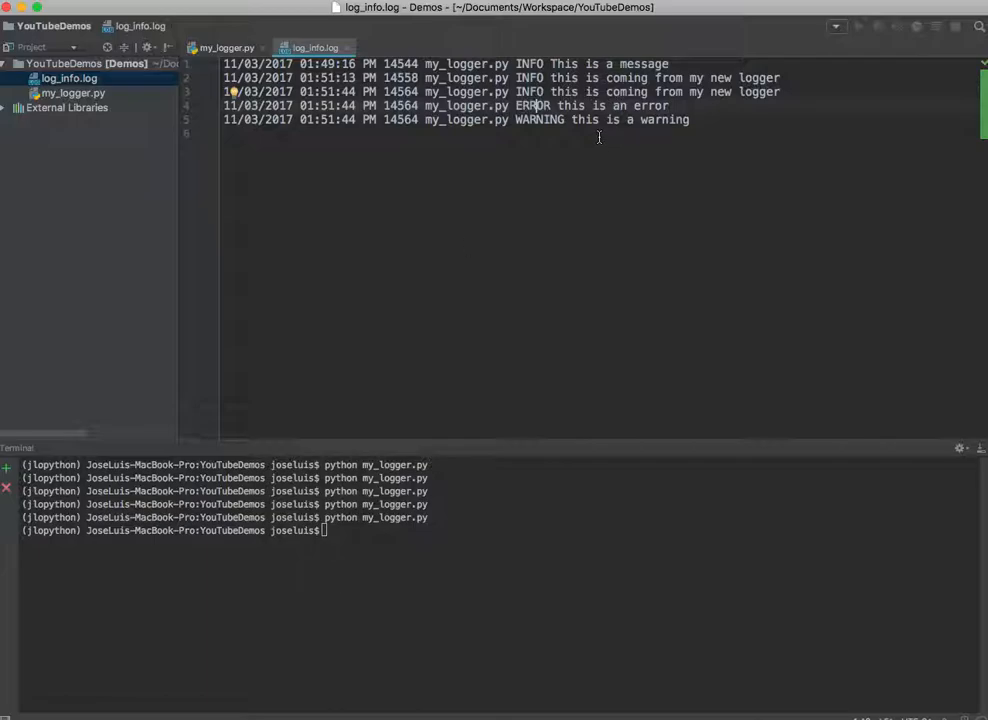
mouse_move(488, 166)
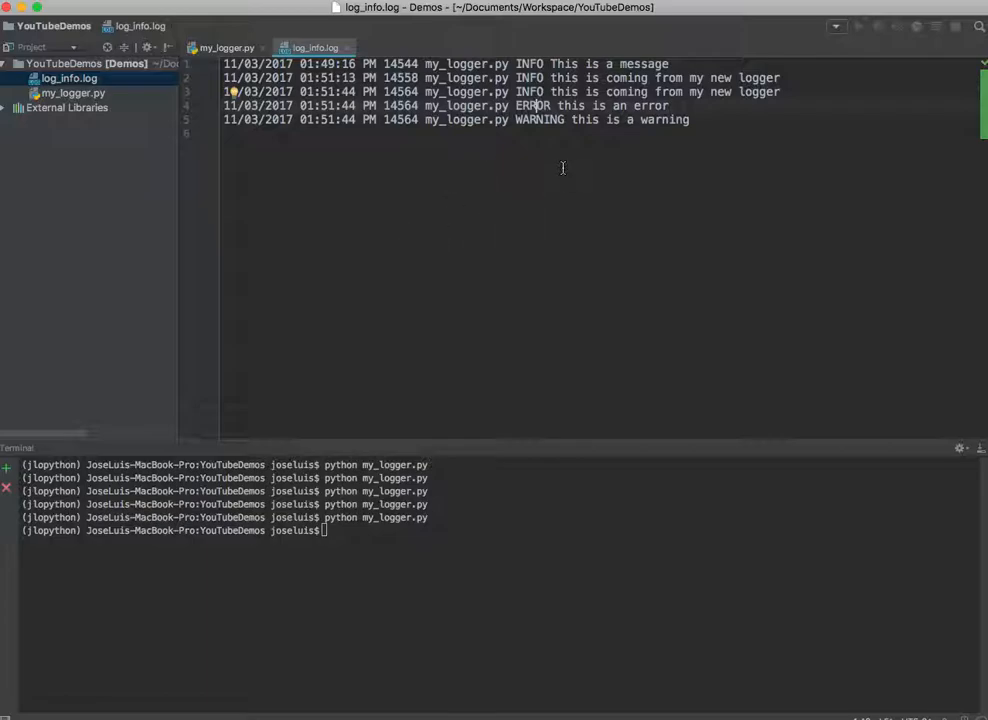
mouse_move(316, 268)
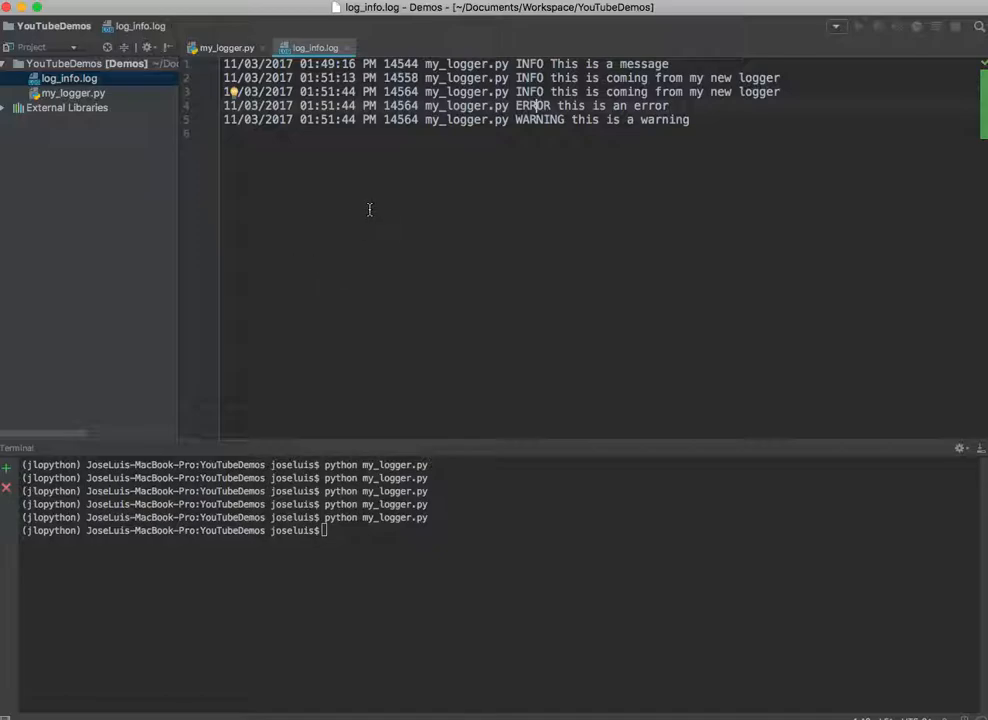
mouse_move(360, 218)
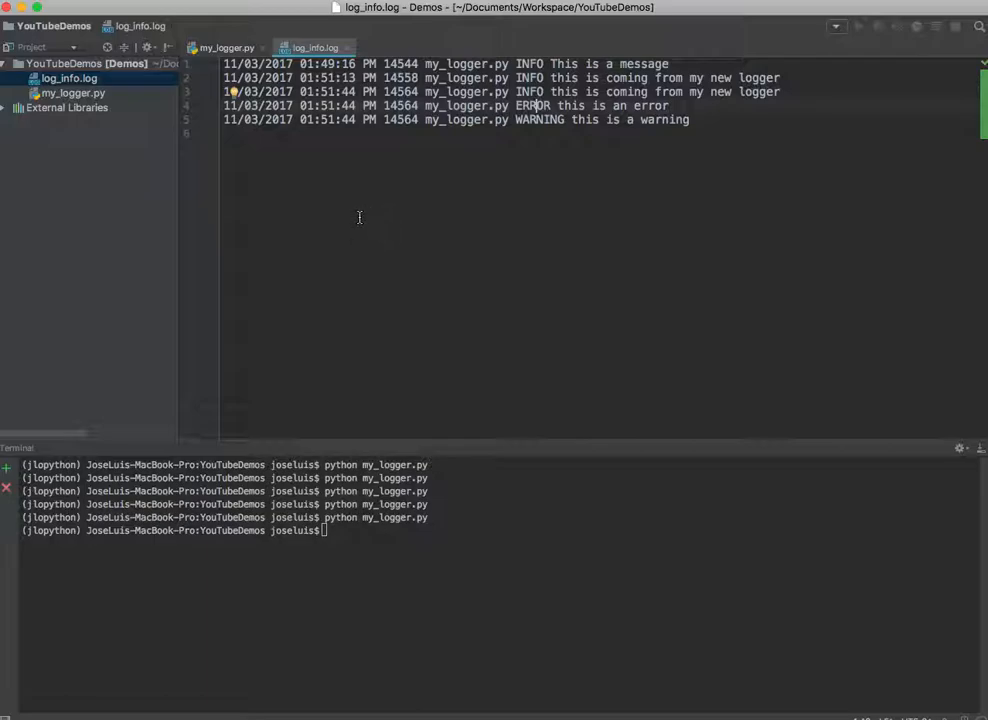